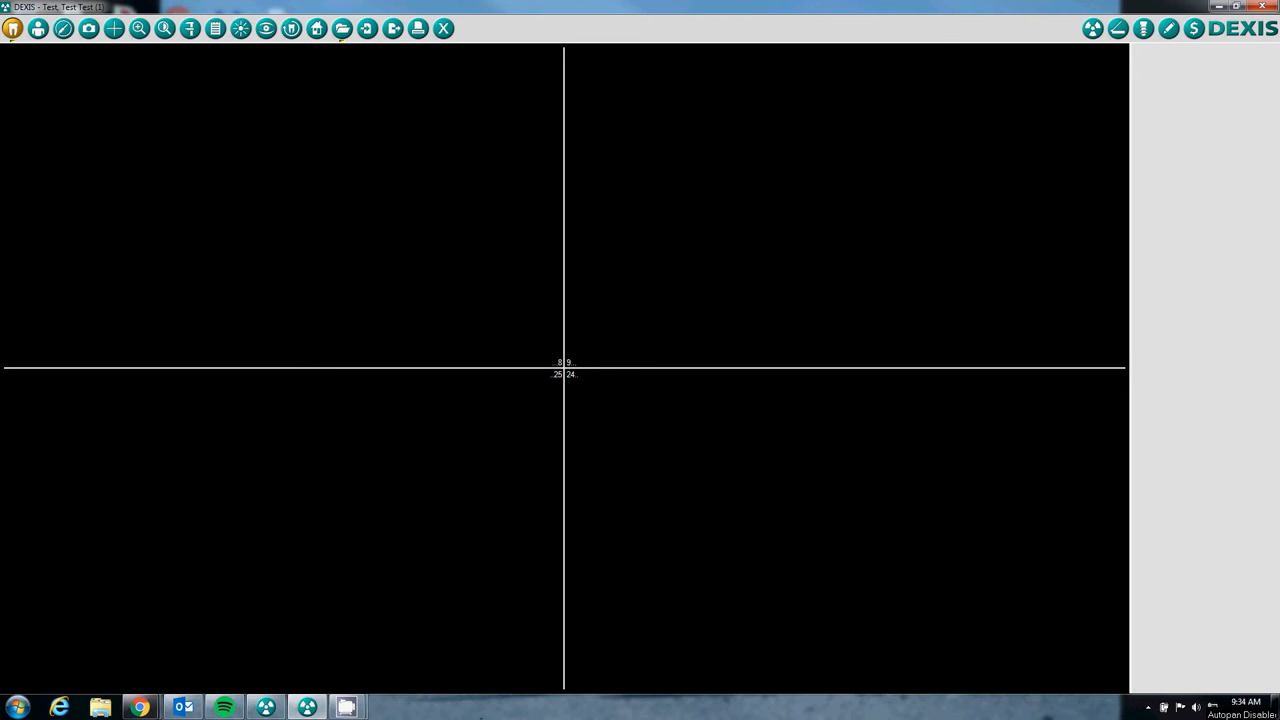
mouse_move(520, 574)
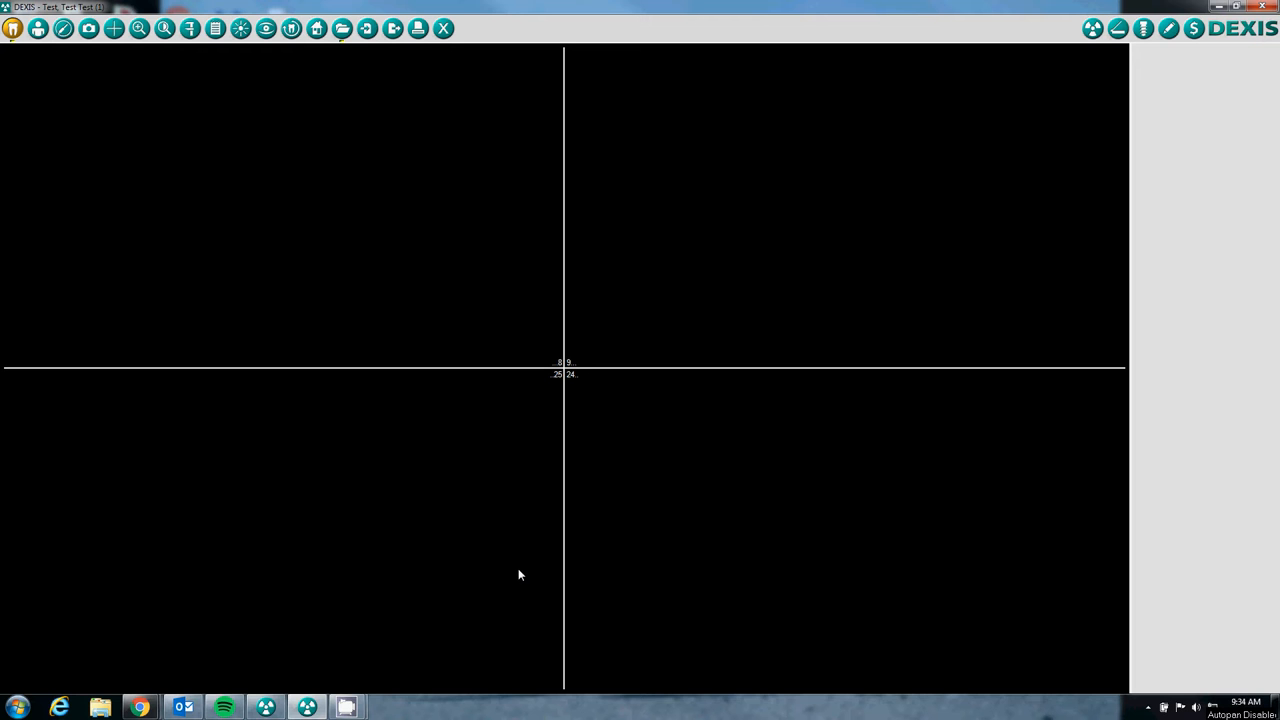
mouse_move(520, 556)
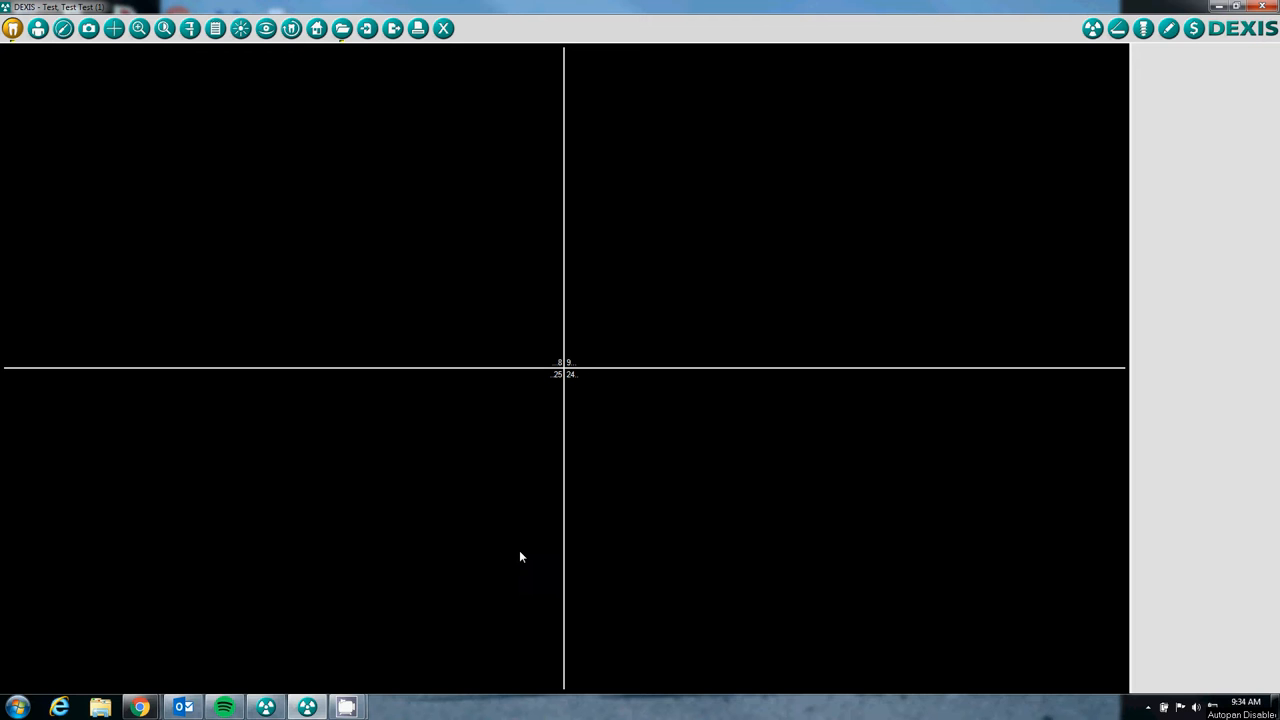
mouse_move(410, 596)
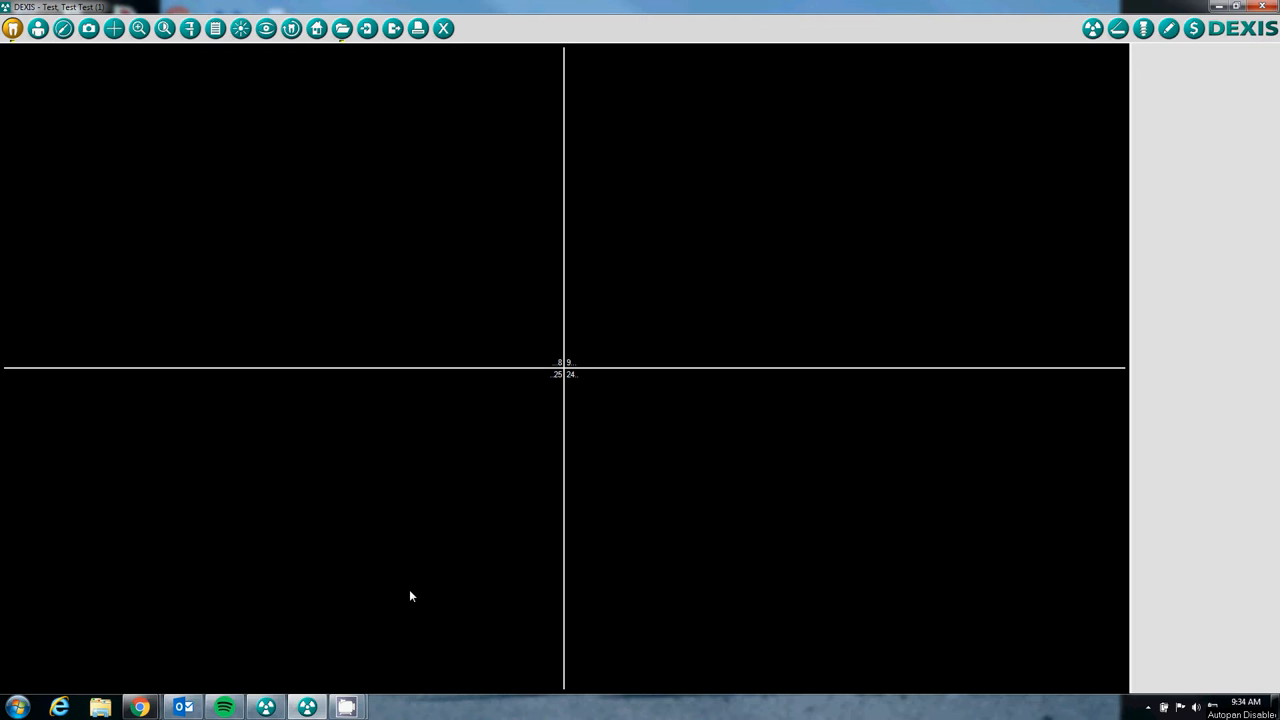
mouse_move(472, 524)
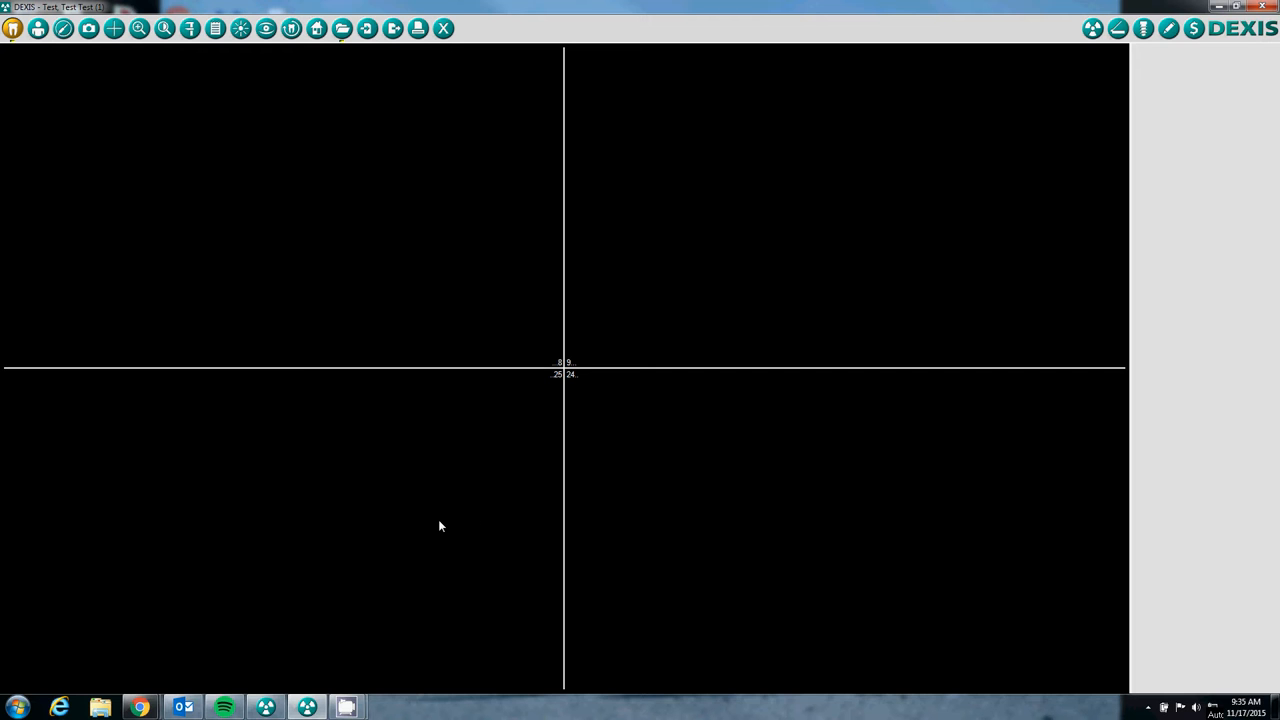
mouse_move(400, 490)
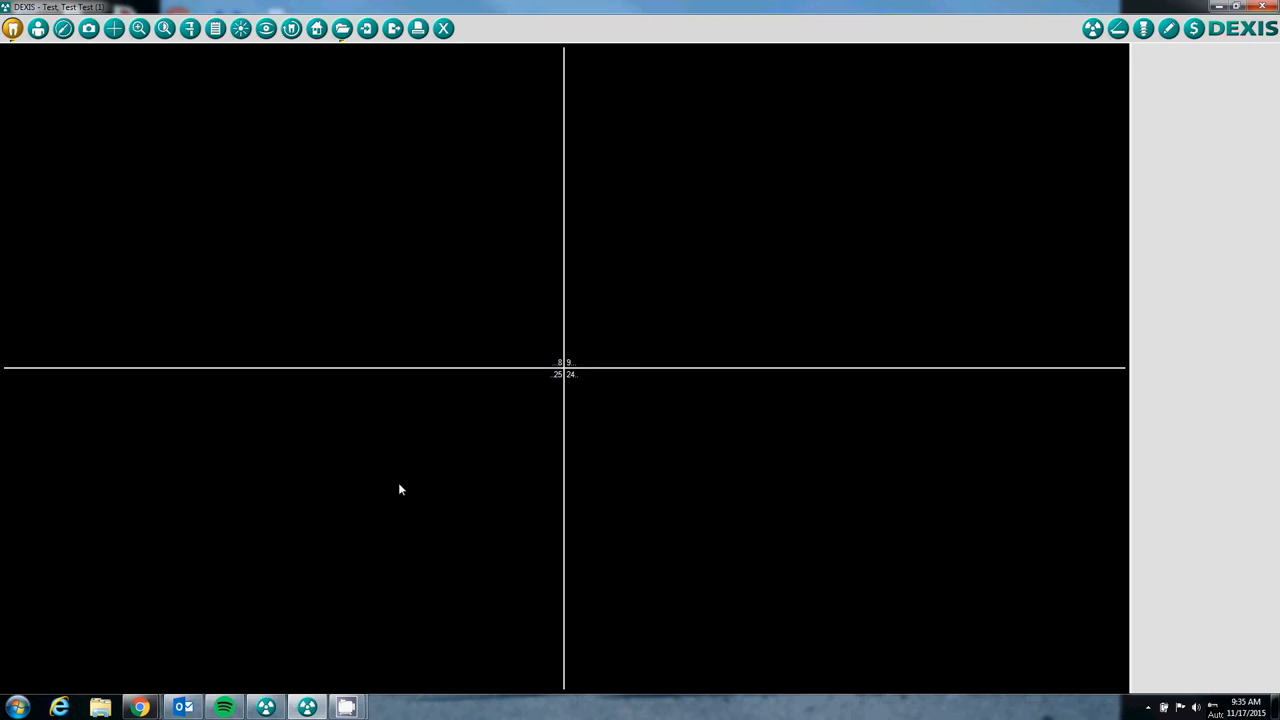
mouse_move(378, 466)
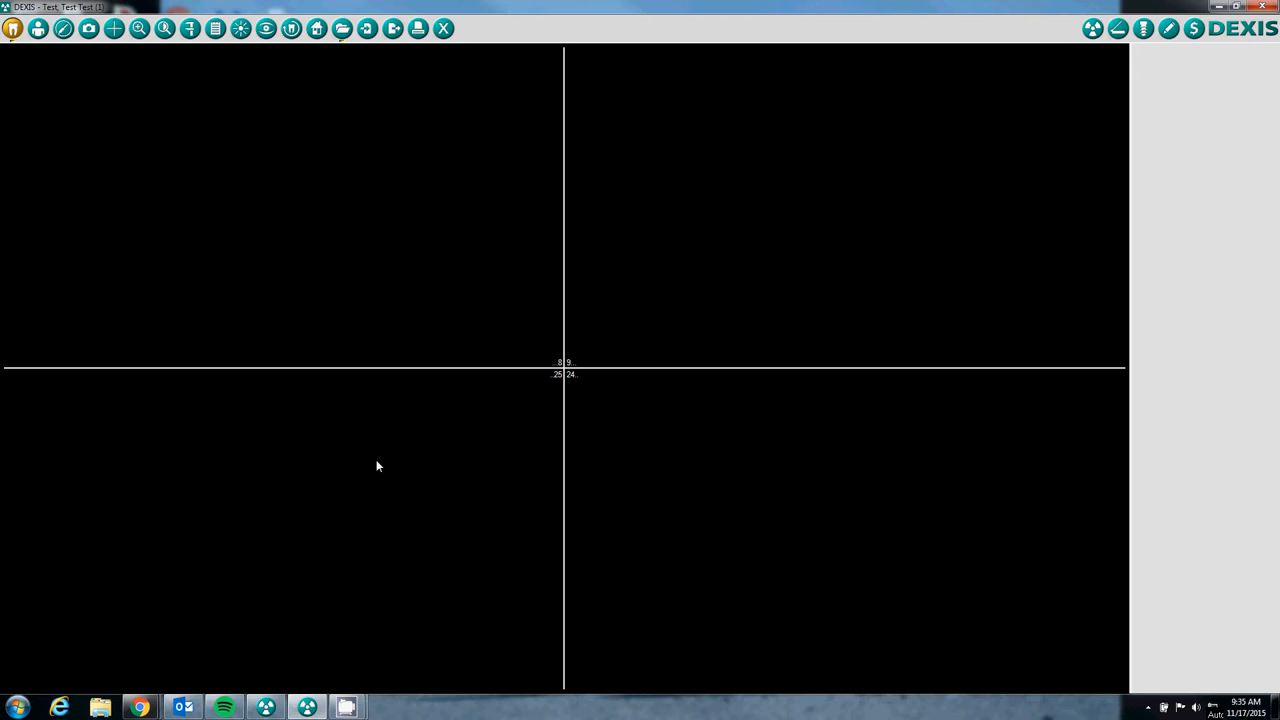
mouse_move(68, 12)
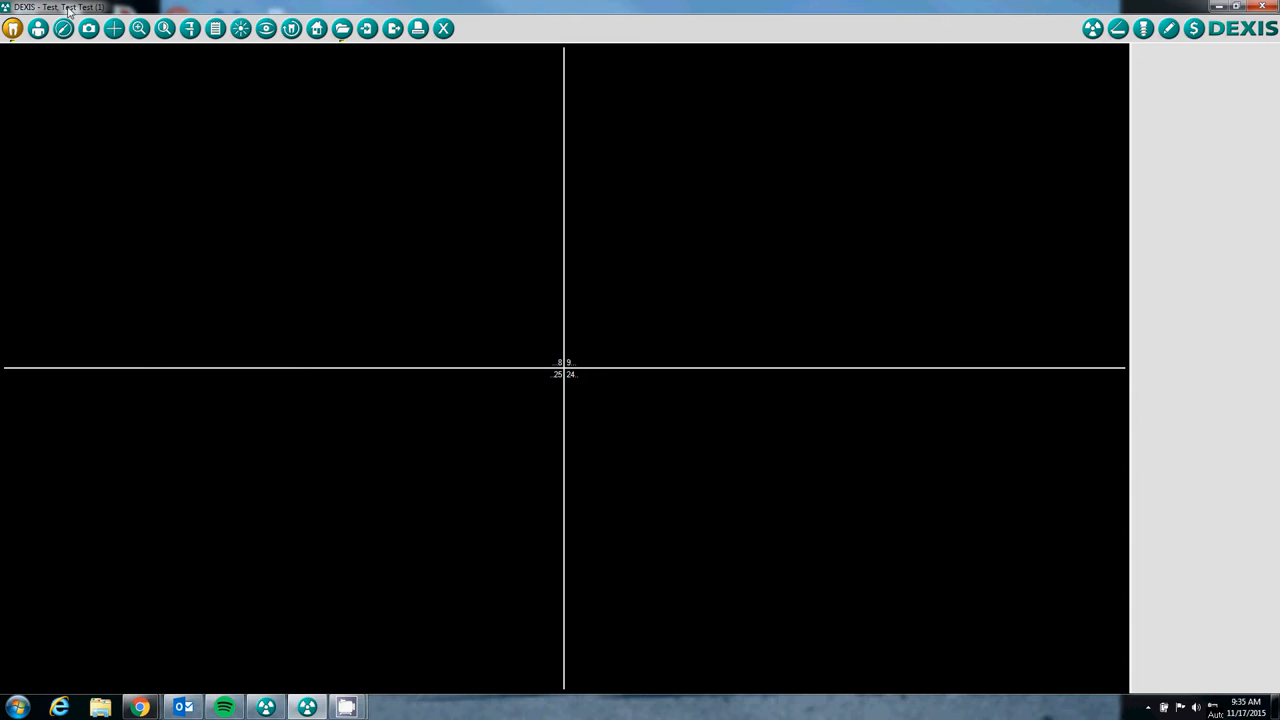
mouse_move(134, 98)
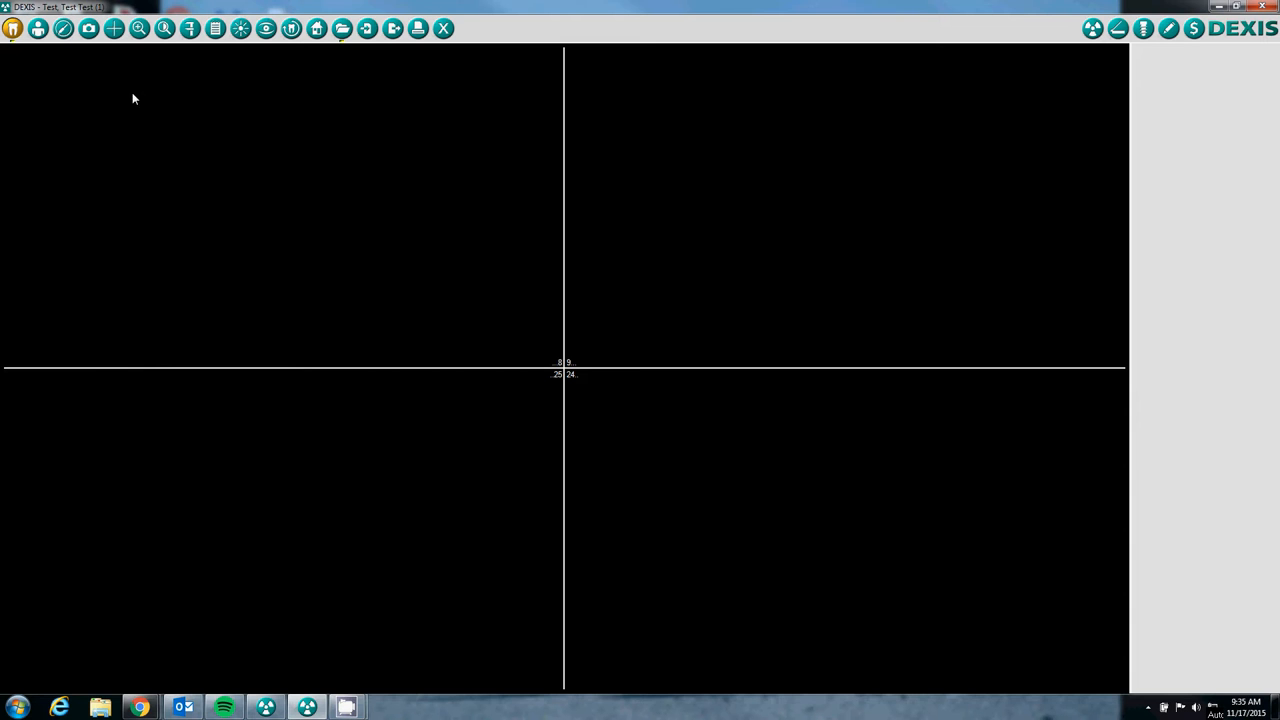
mouse_move(450, 280)
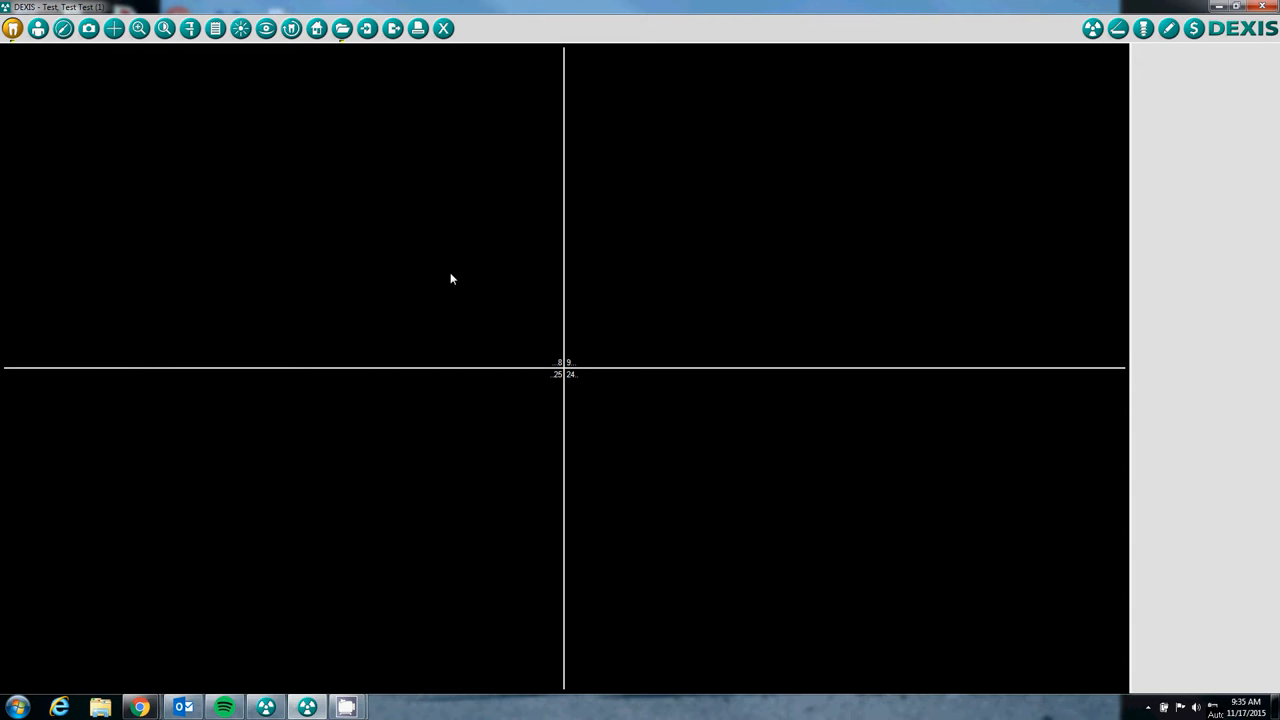
mouse_move(670, 280)
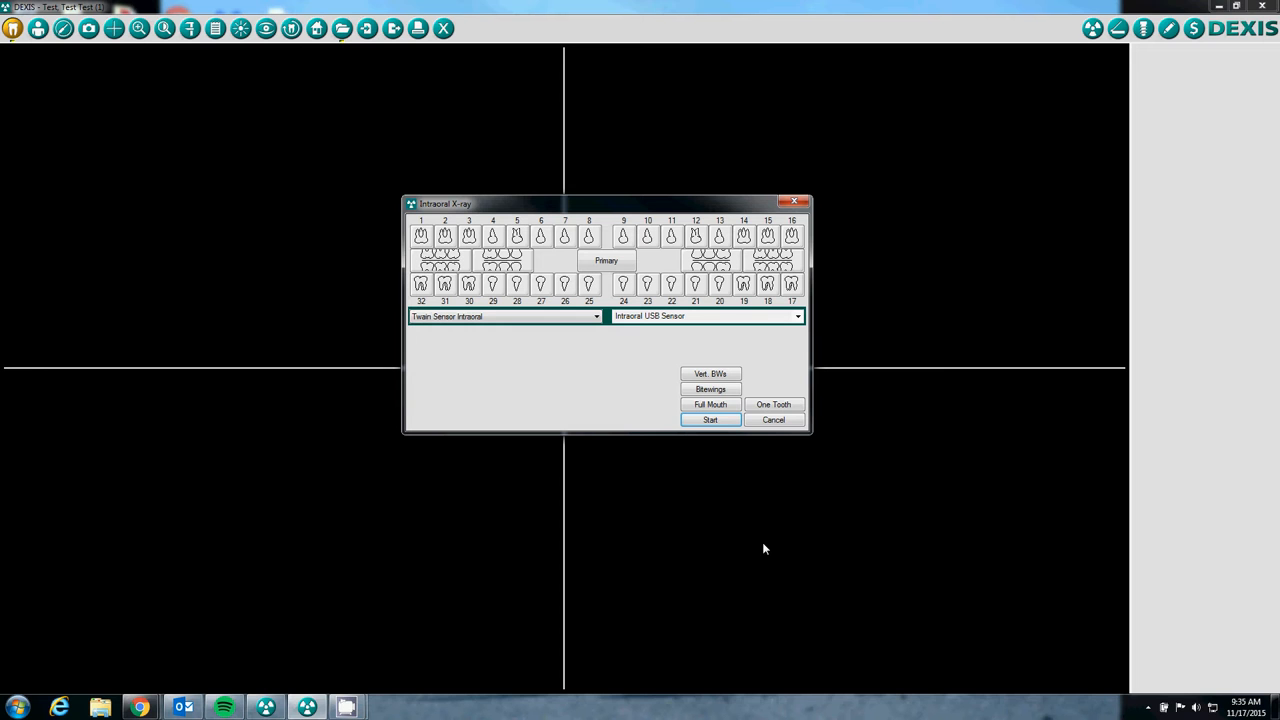
mouse_move(540, 334)
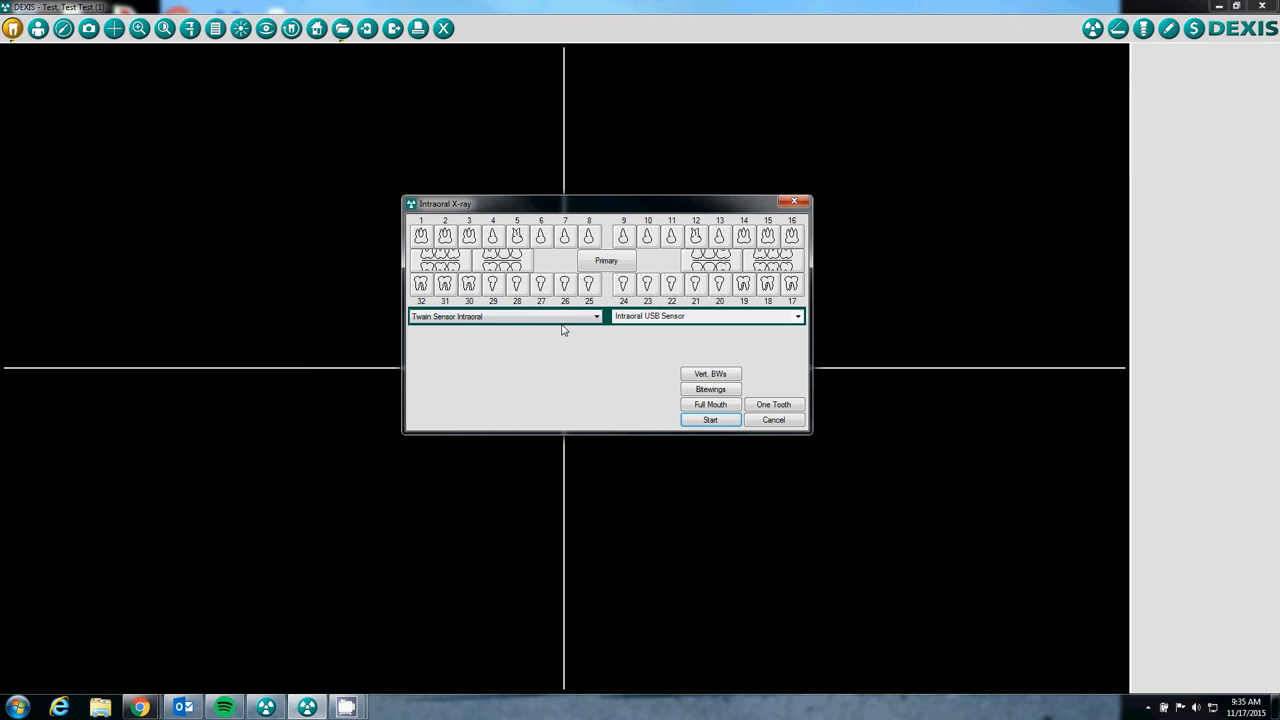
Show the list of available intraoral sensor types in the X-ray setup
click(596, 316)
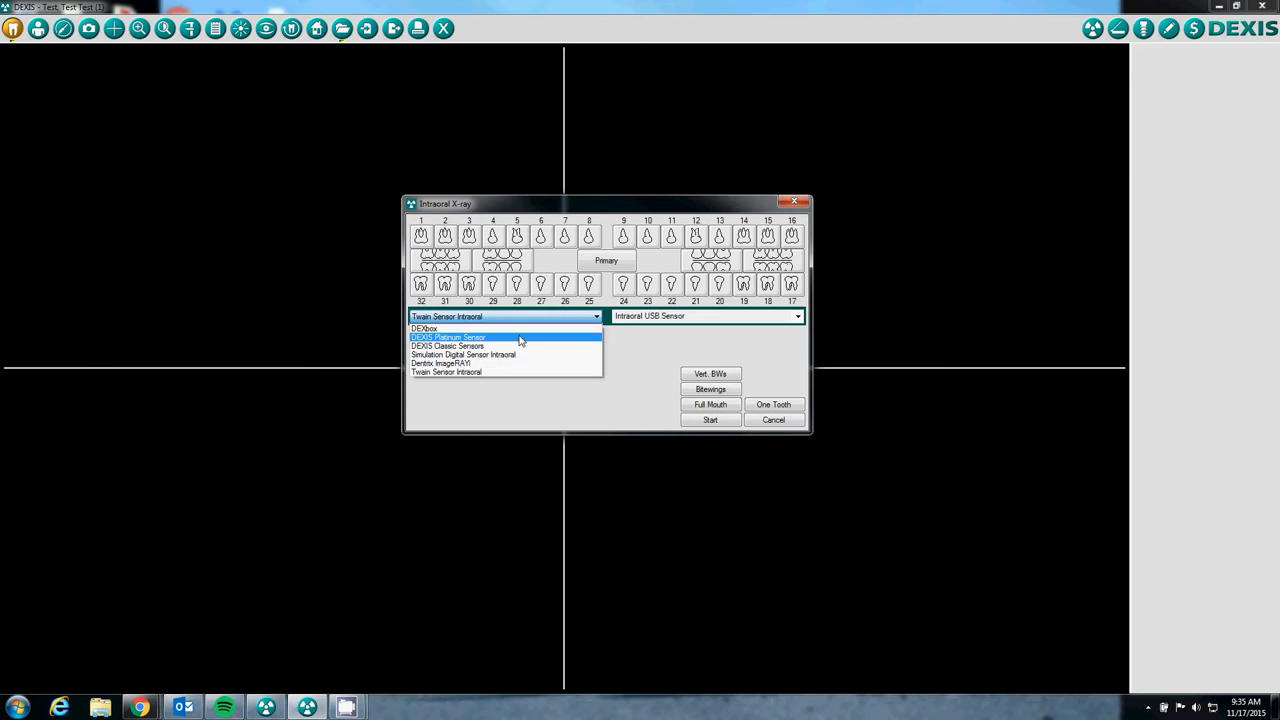
mouse_move(508, 344)
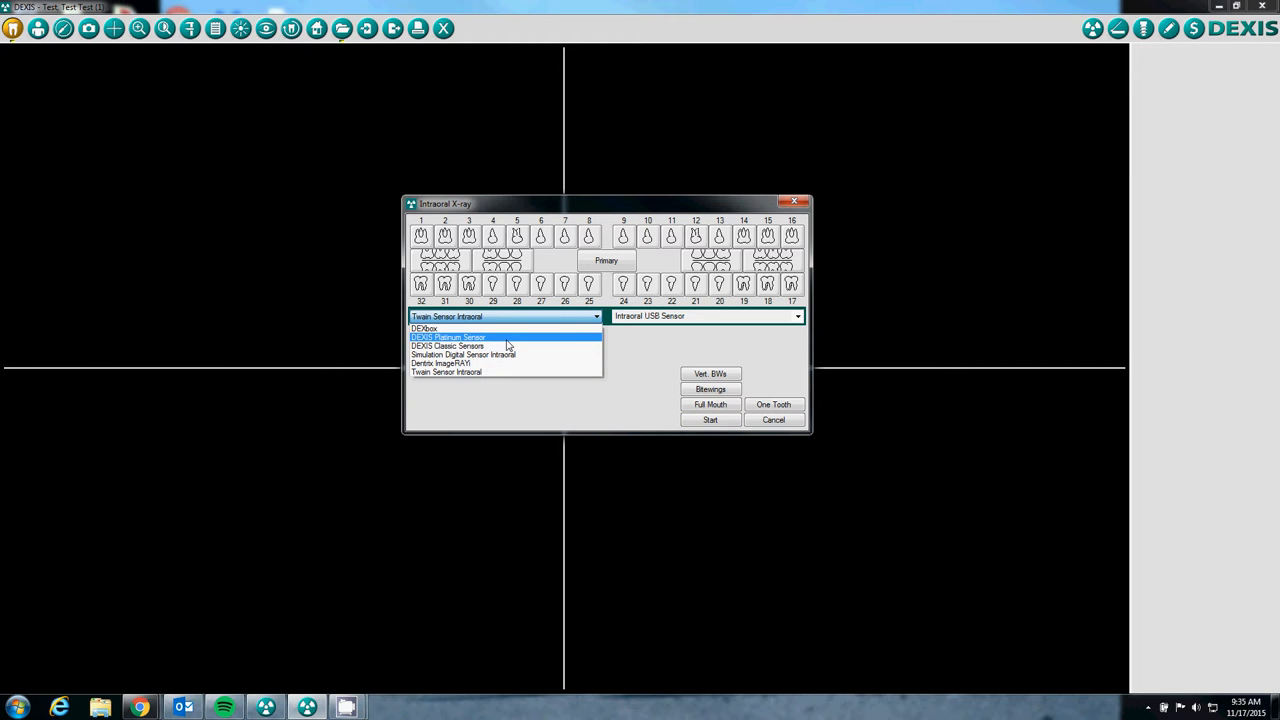
mouse_move(490, 356)
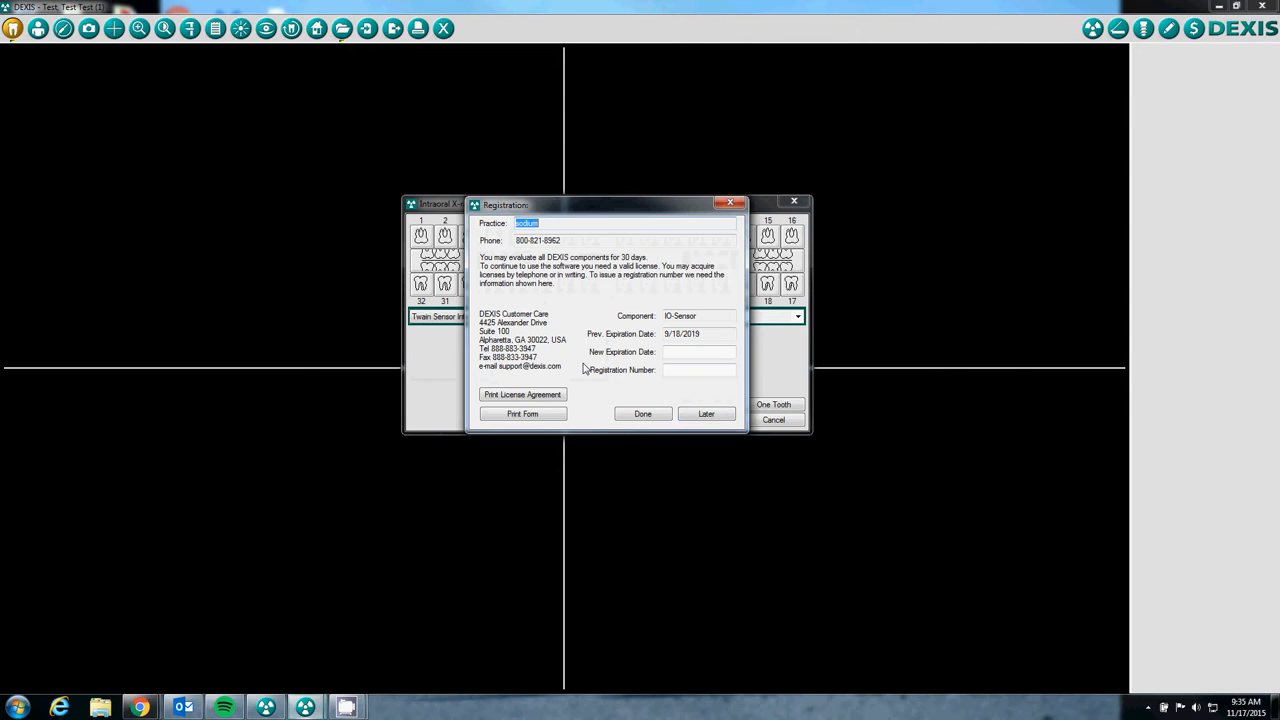
mouse_move(706, 414)
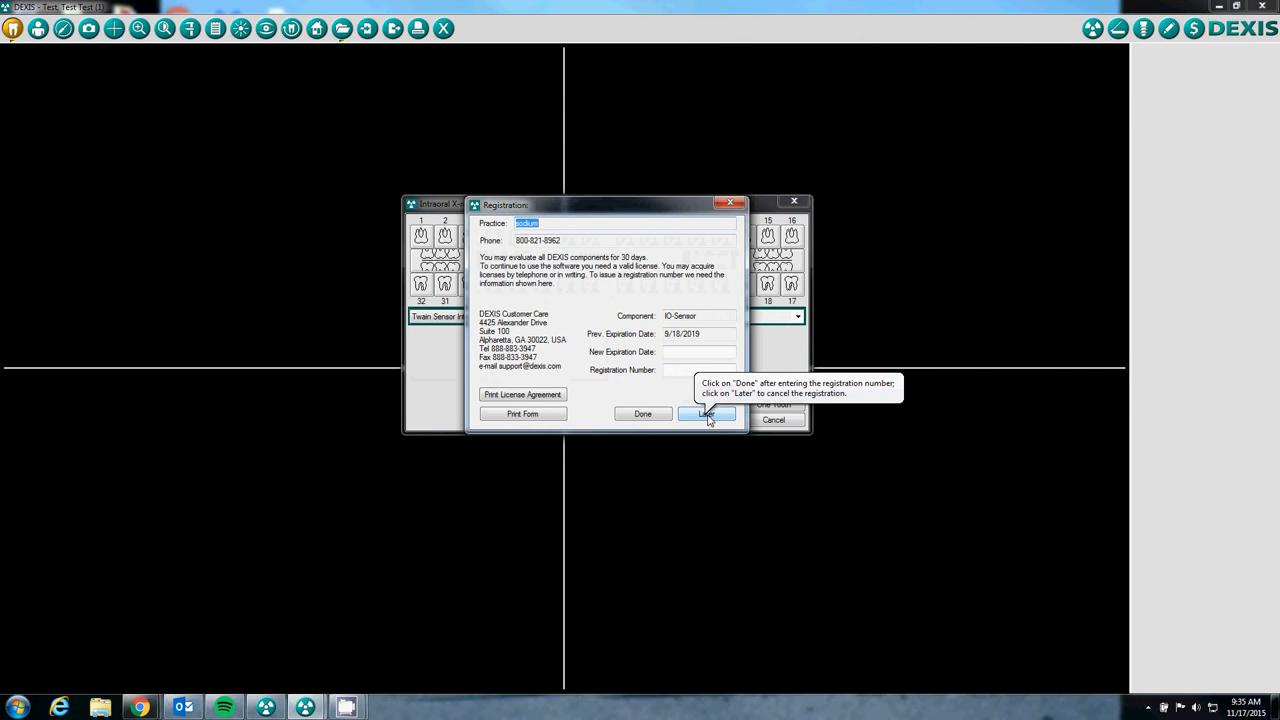
Choose Later to postpone product registration and return to the X-ray setup
click(708, 412)
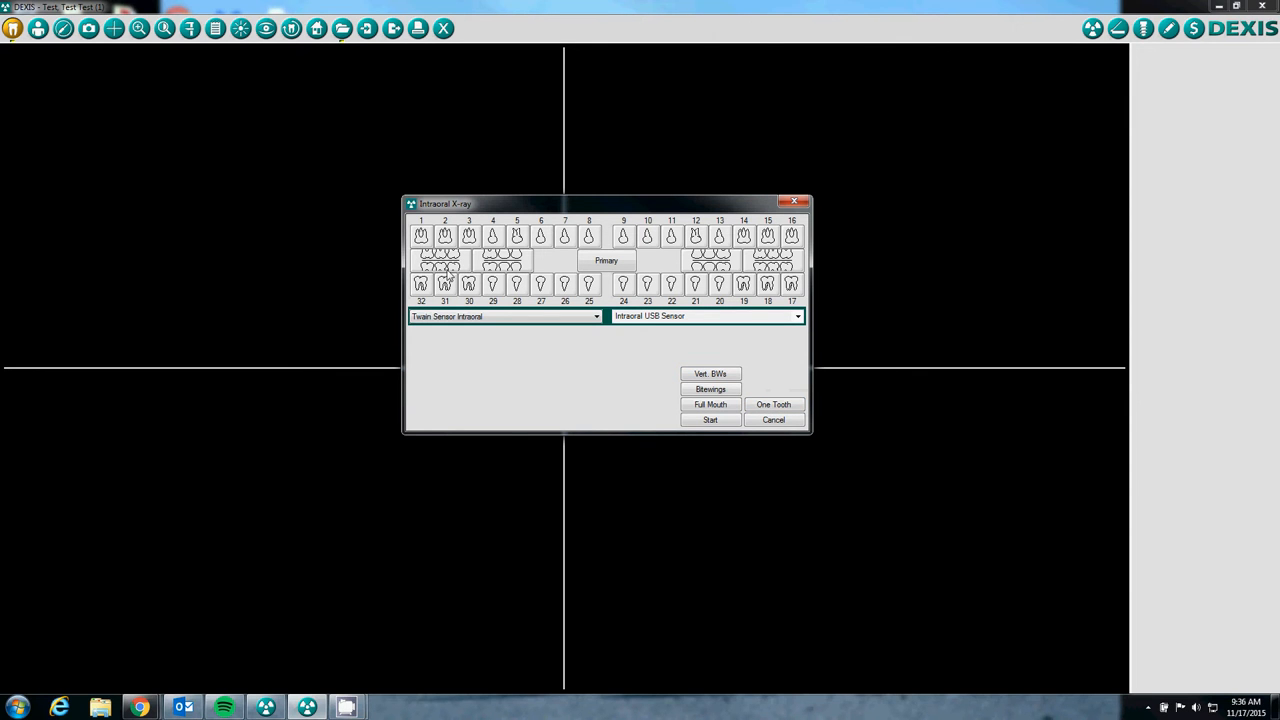
mouse_move(560, 238)
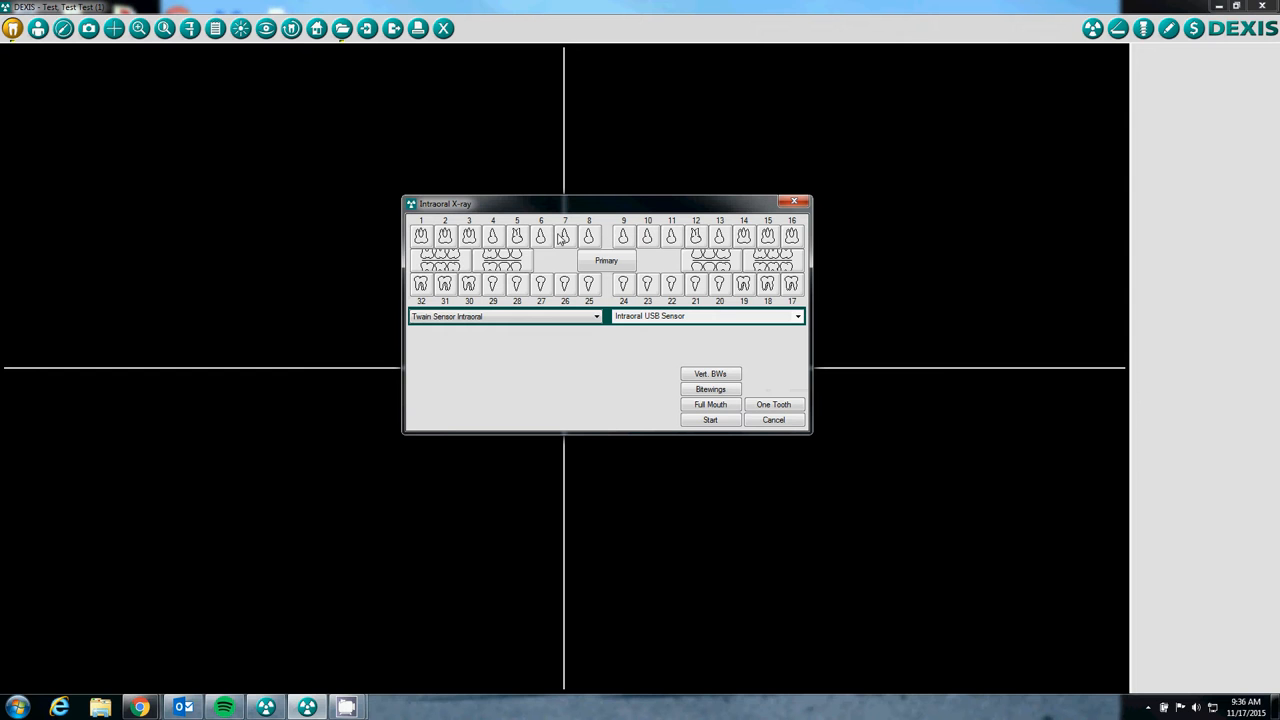
mouse_move(470, 254)
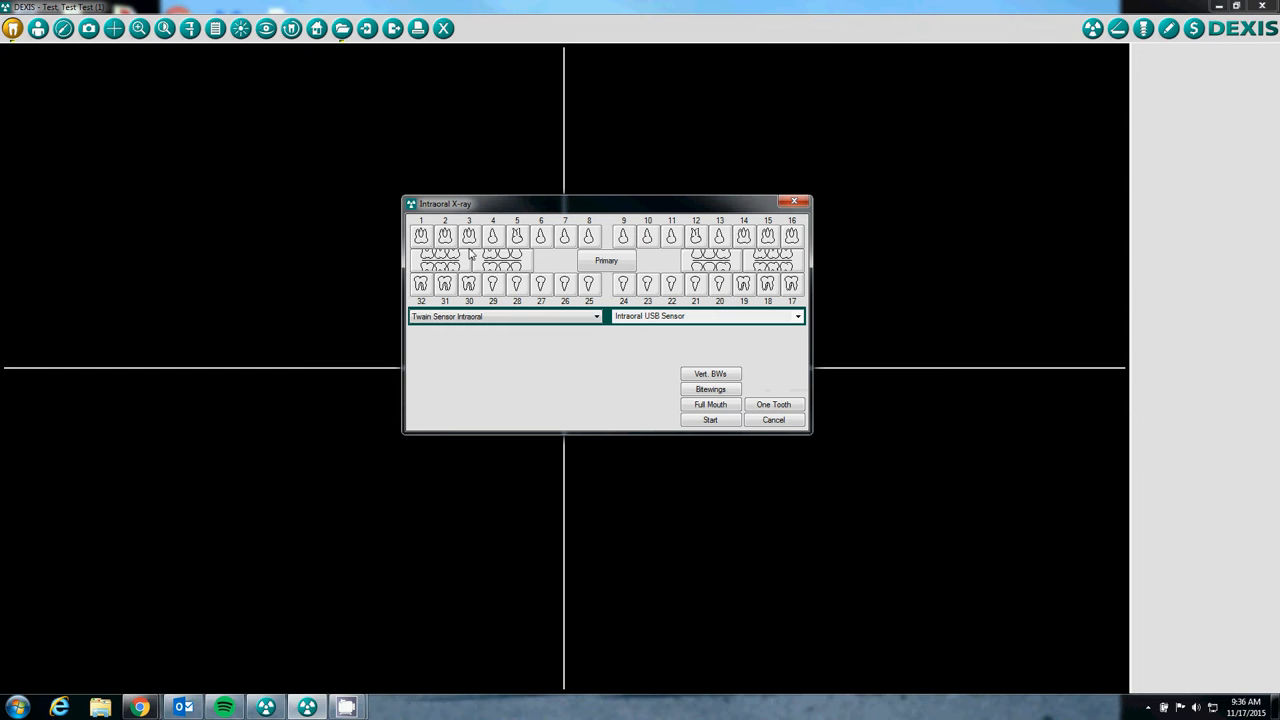
mouse_move(512, 266)
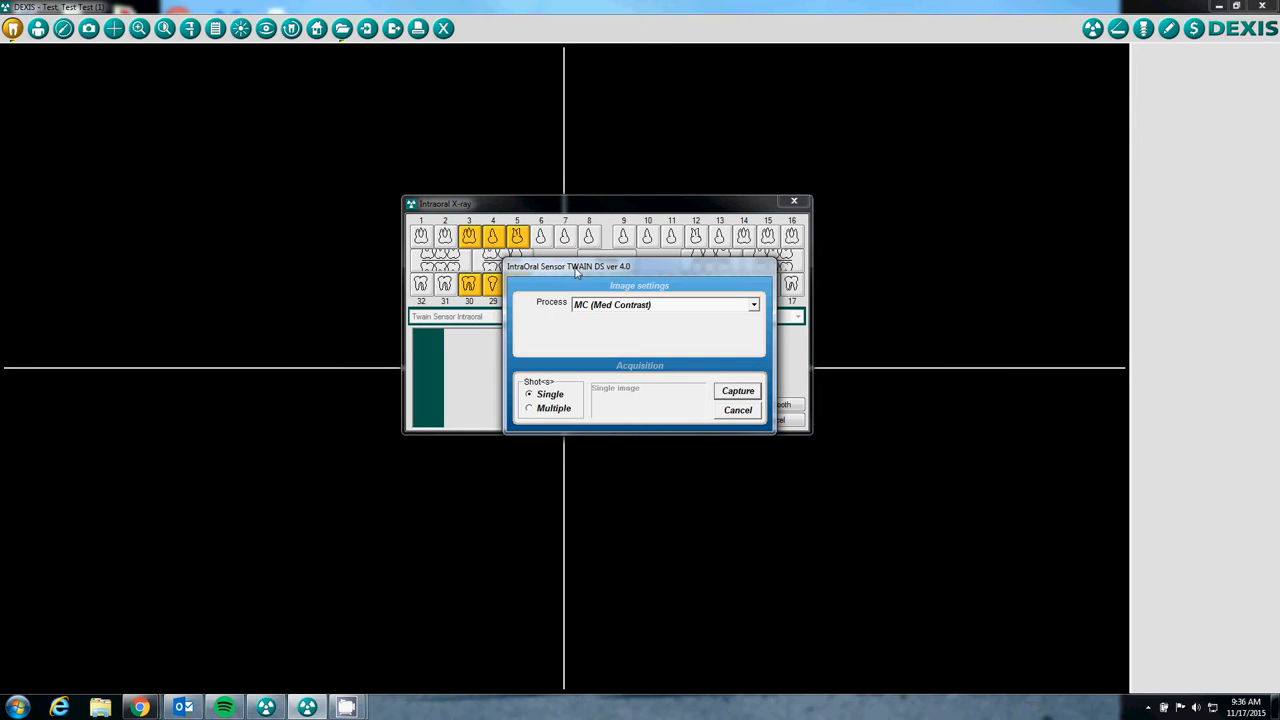
mouse_move(610, 298)
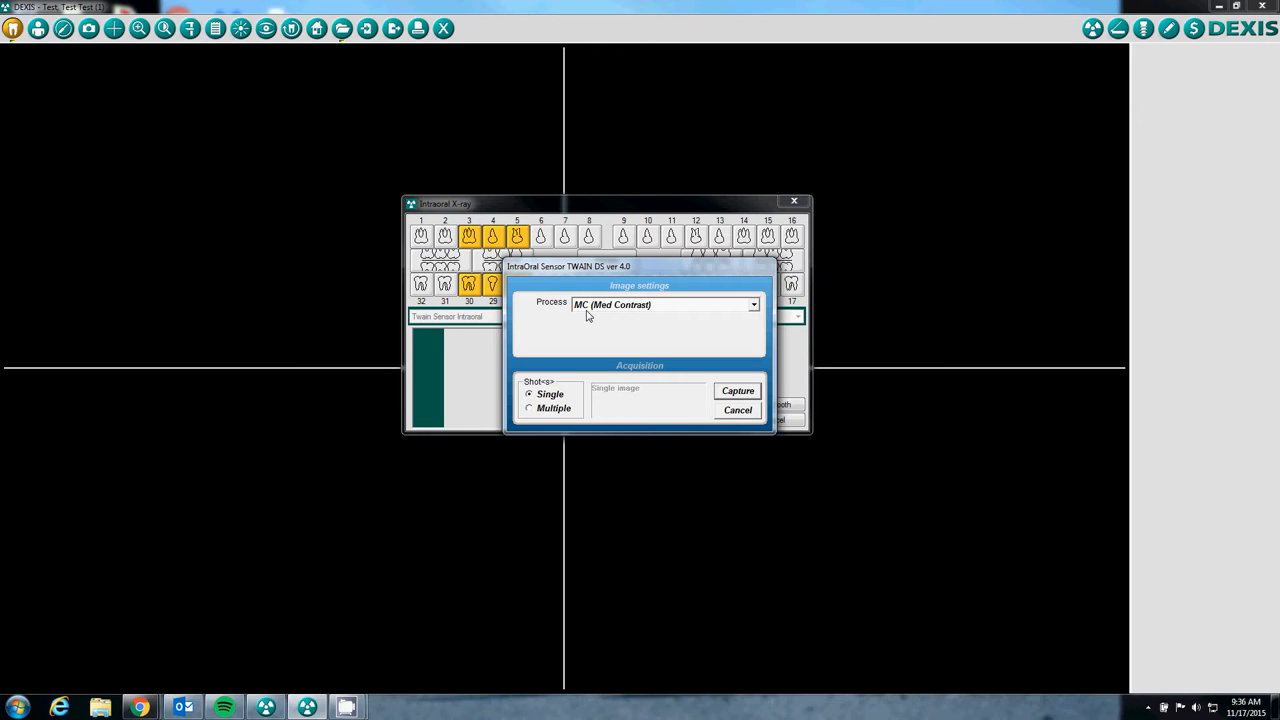
mouse_move(604, 312)
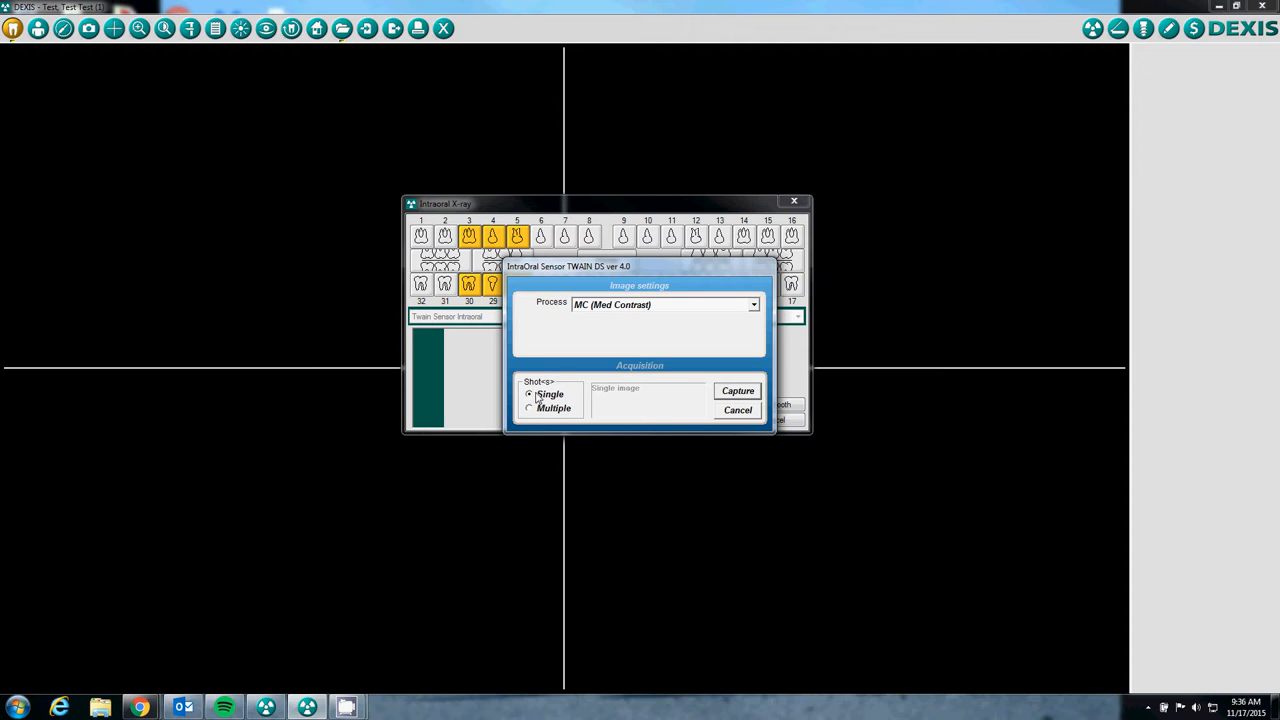
mouse_move(548, 400)
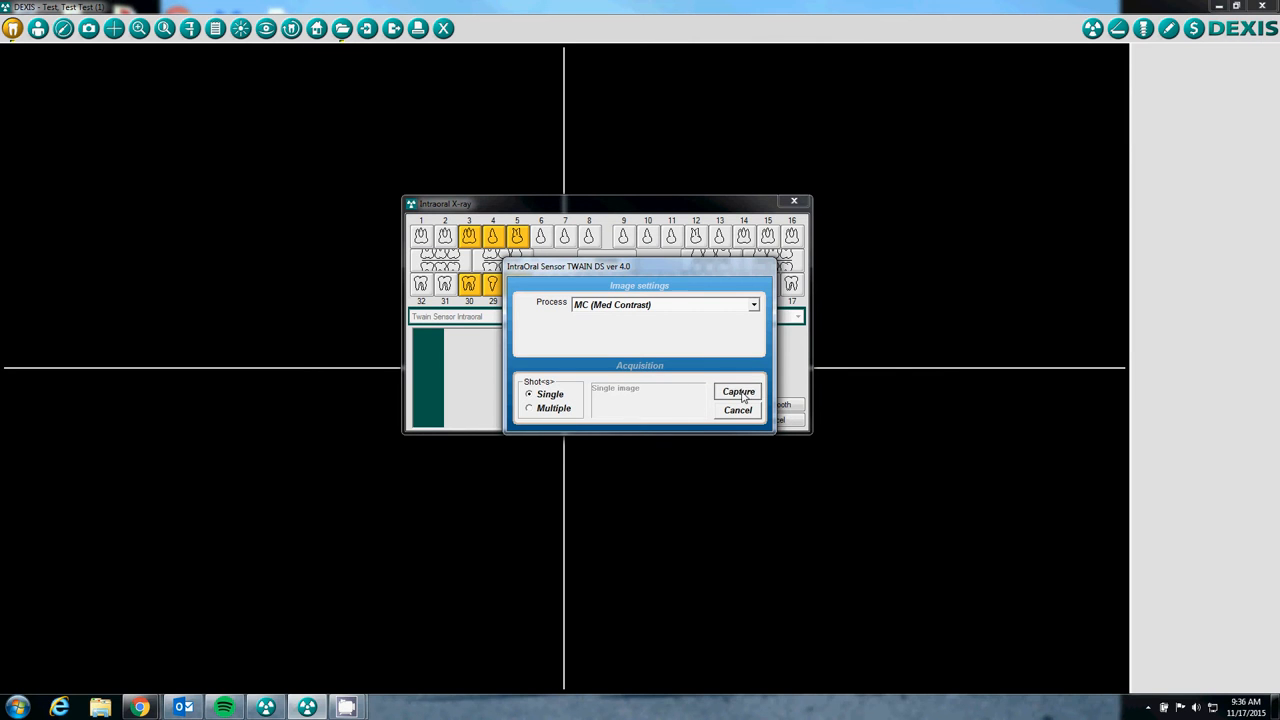
Capture one x-ray of the USB thumb drive and return to the patient view
click(738, 390)
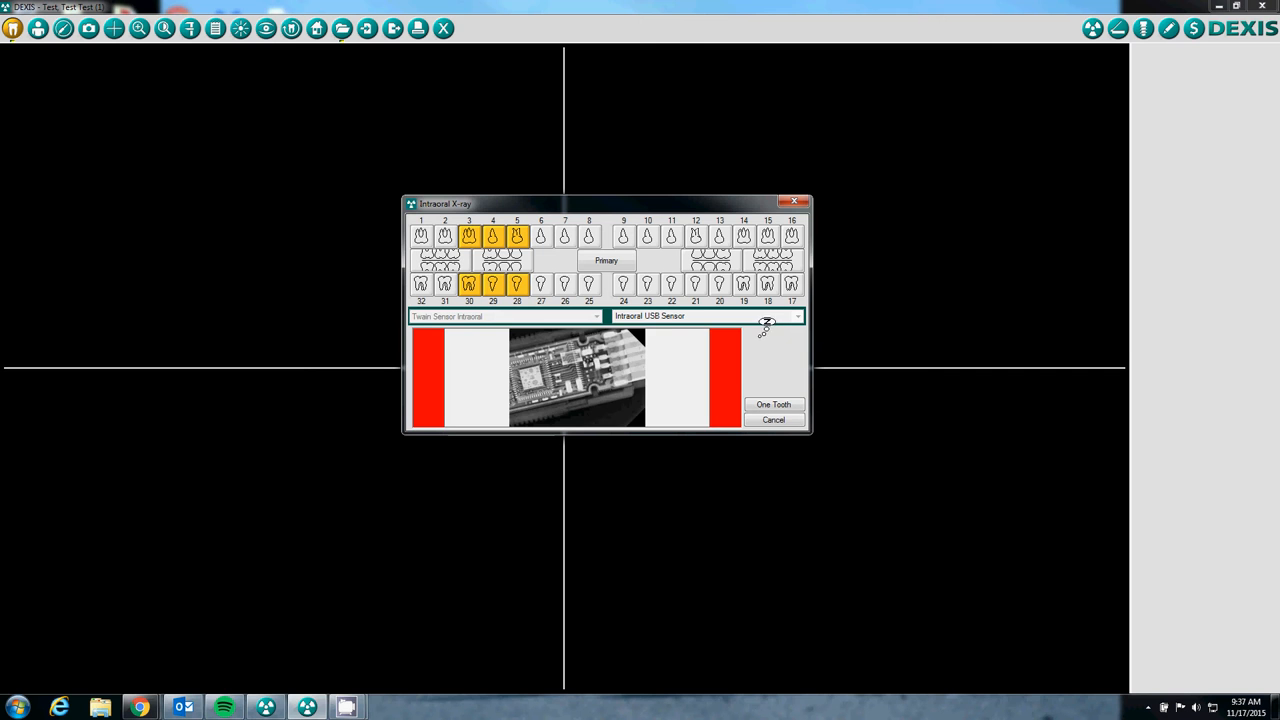
click(774, 404)
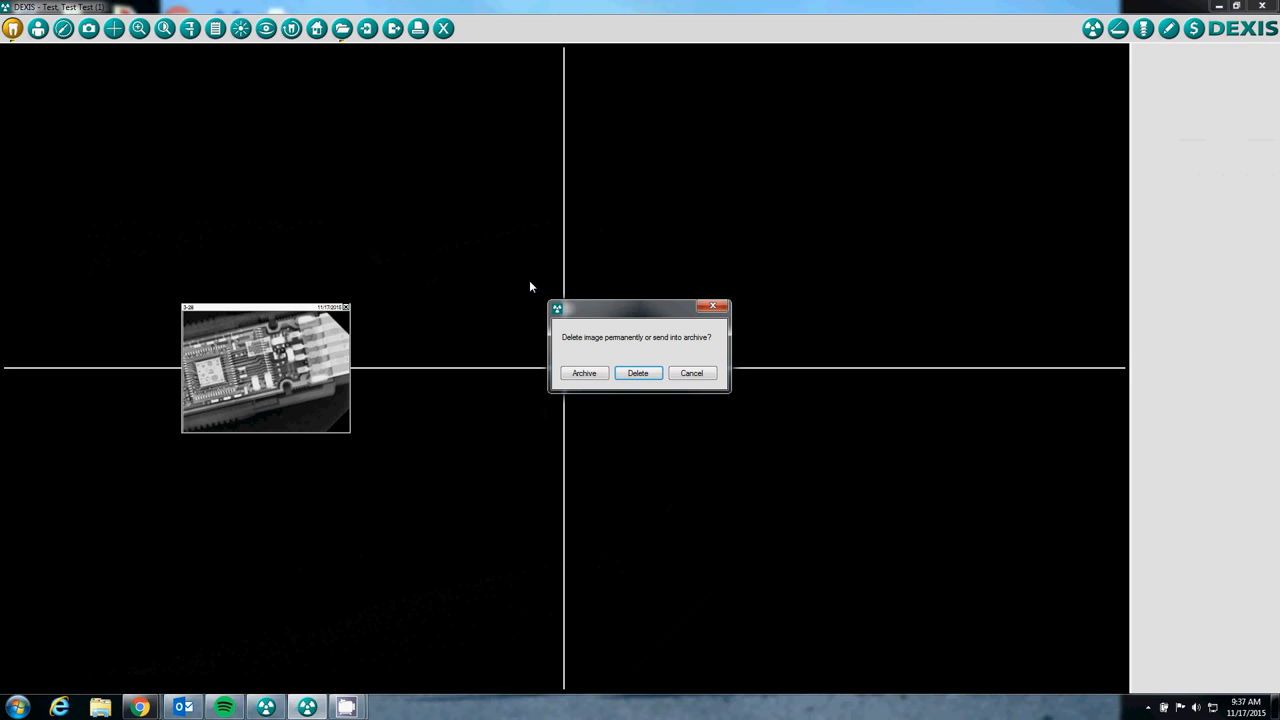
Delete the captured thumb drive image permanently and confirm with initials Done
click(636, 374)
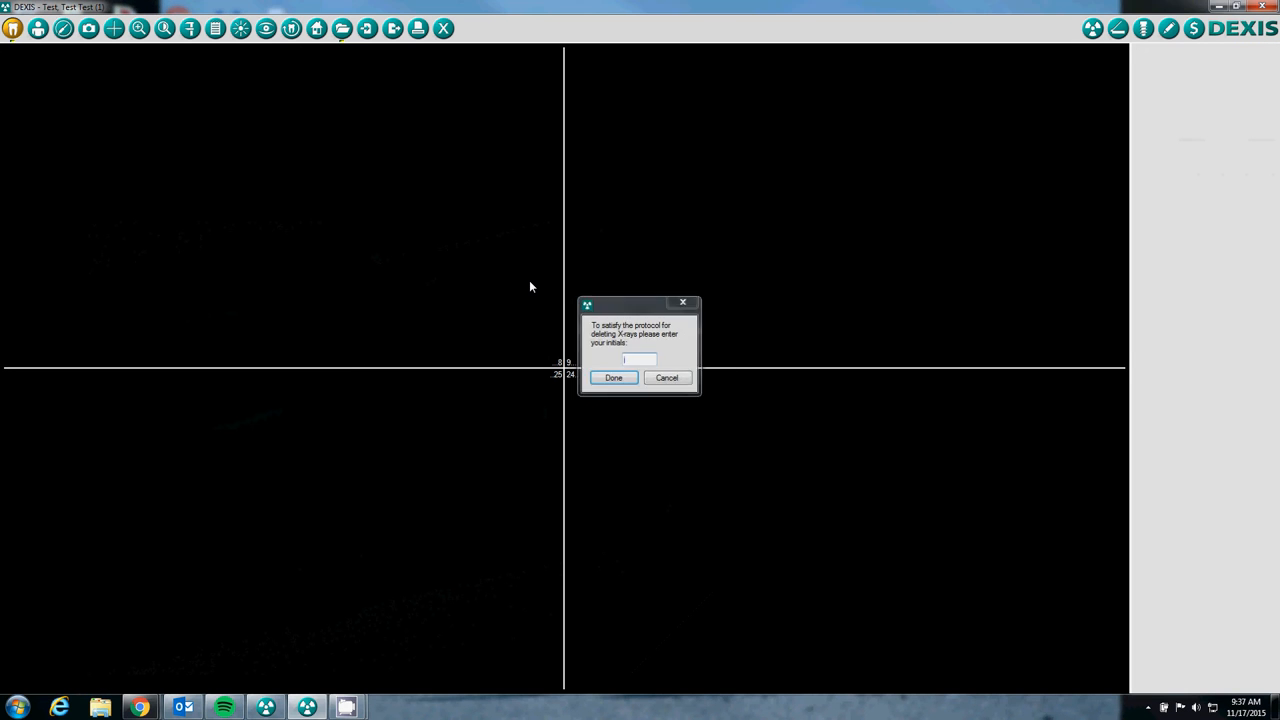
click(666, 376)
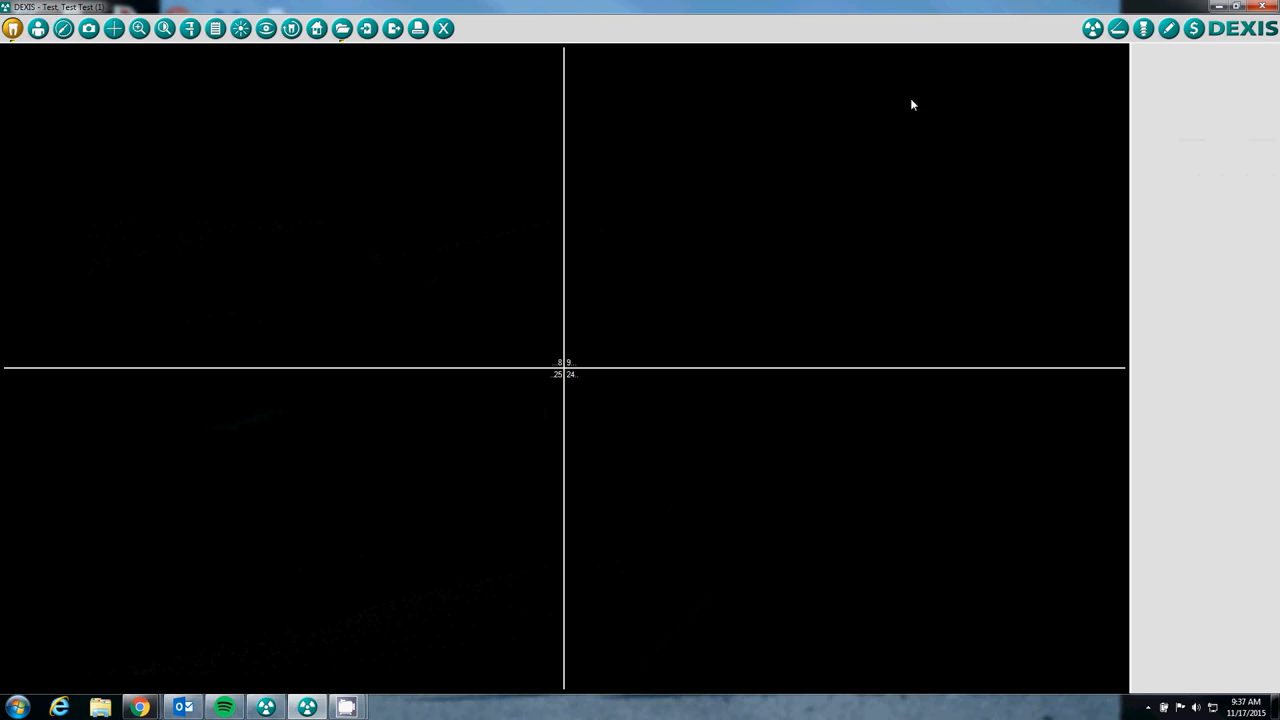
mouse_move(930, 84)
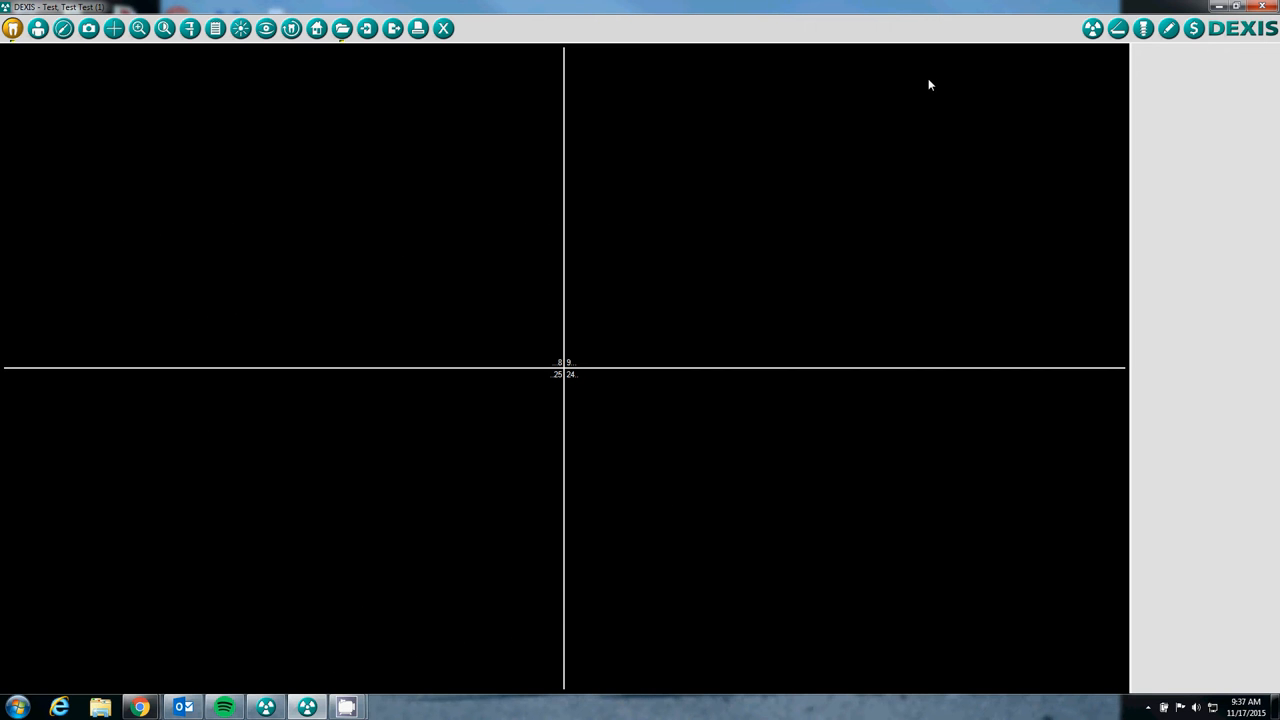
mouse_move(1092, 28)
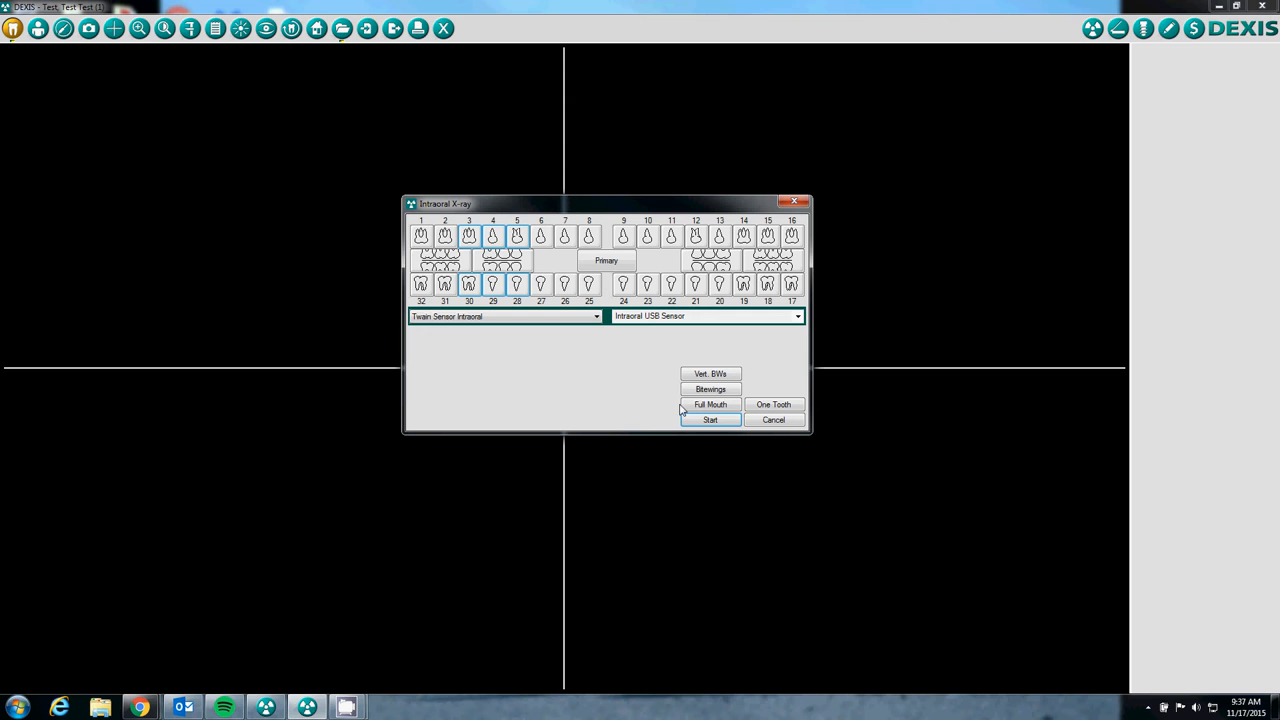
mouse_move(710, 388)
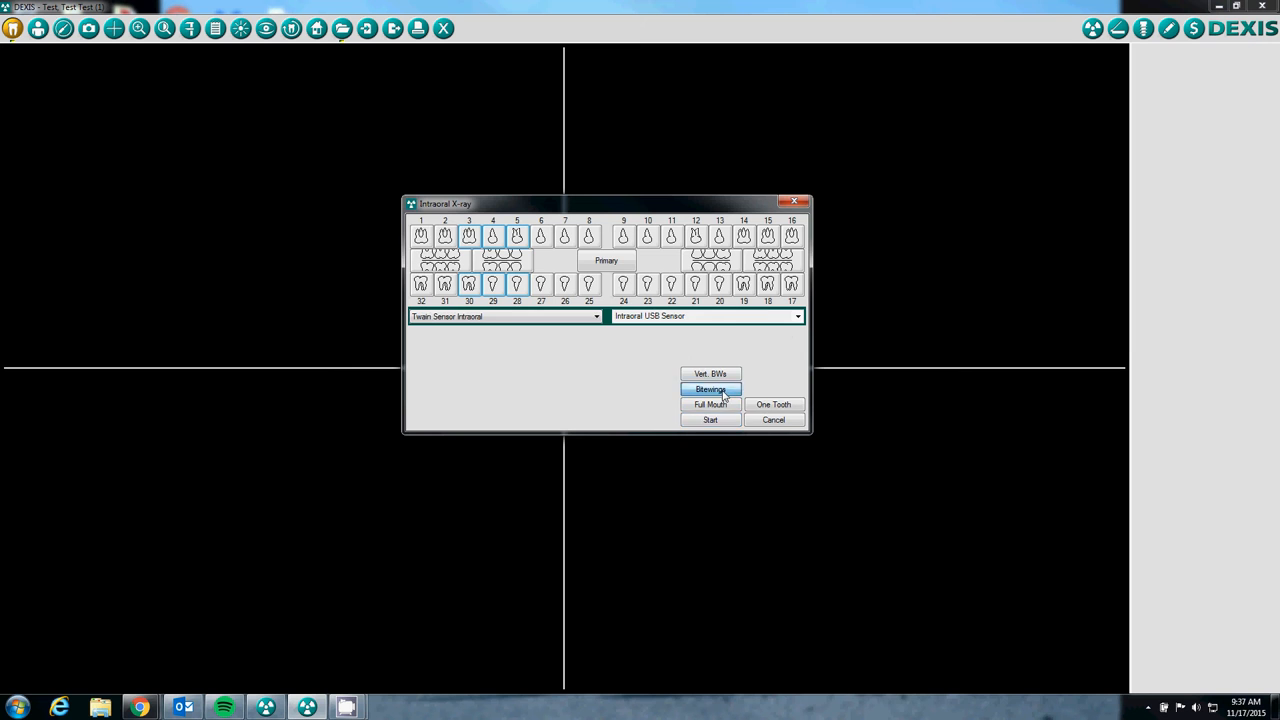
Choose the Bitewings series and set Shots to Multiple in the TWAIN settings
click(710, 420)
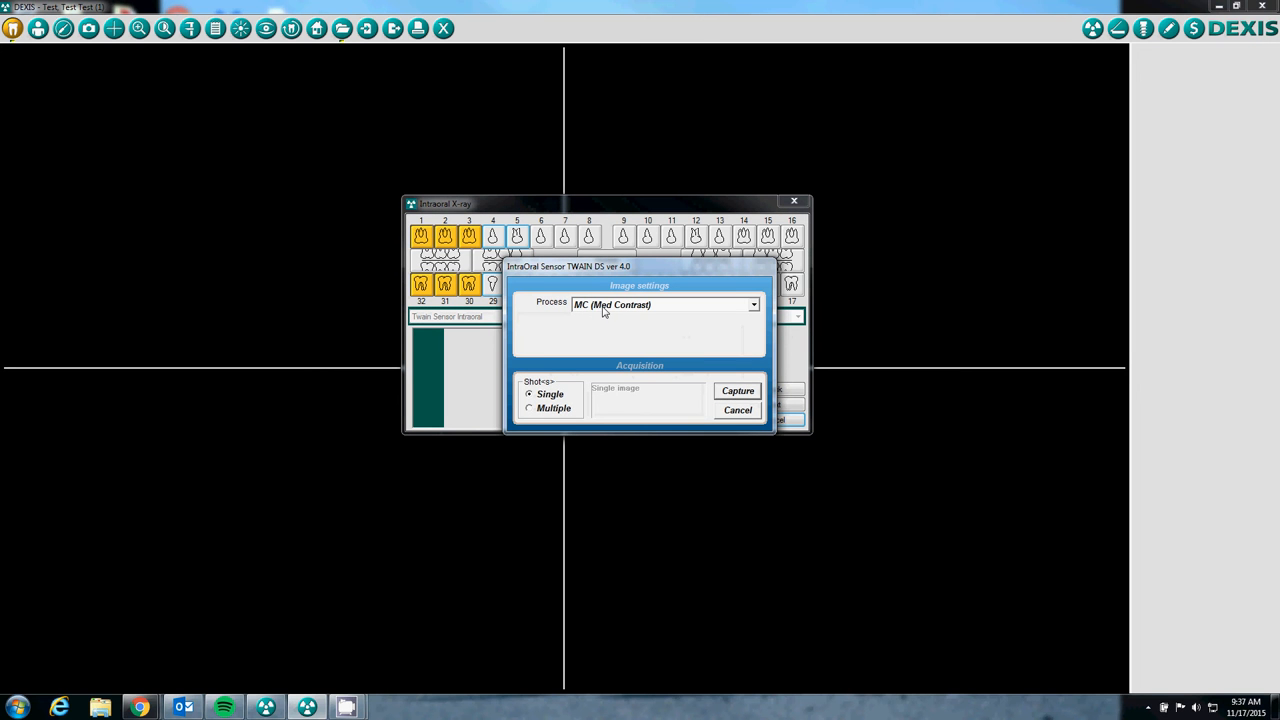
mouse_move(568, 406)
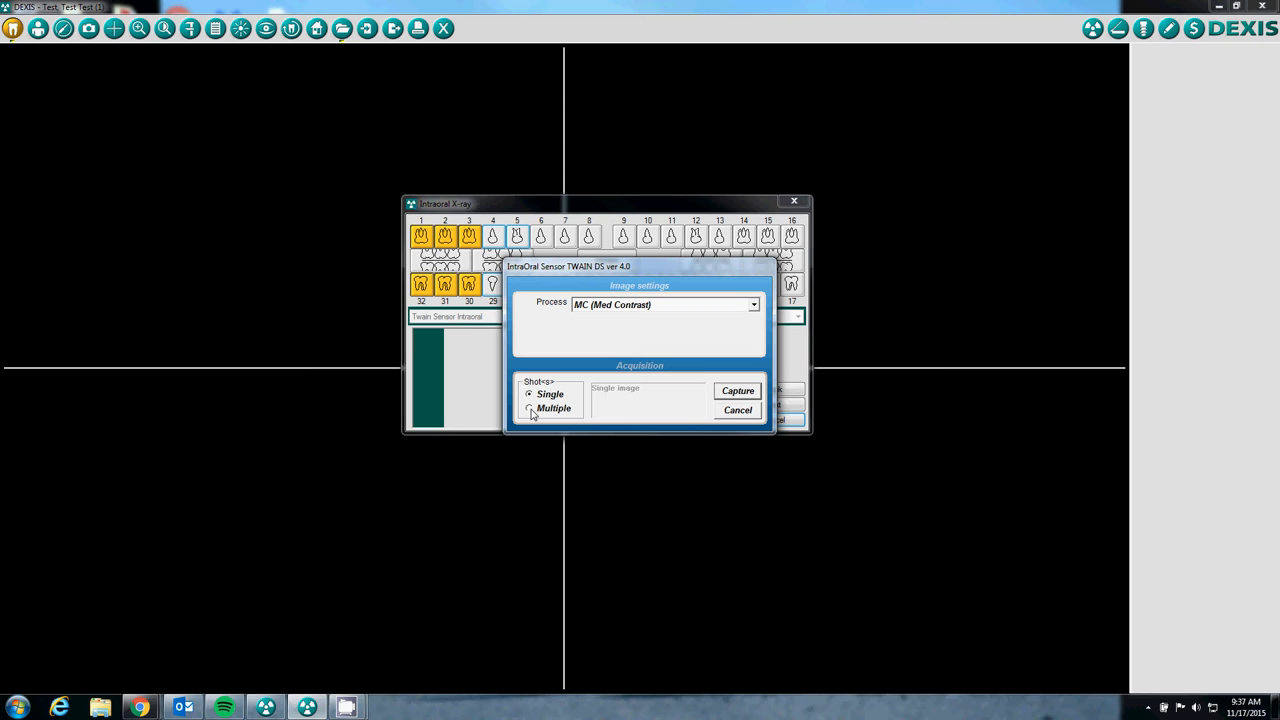
click(530, 408)
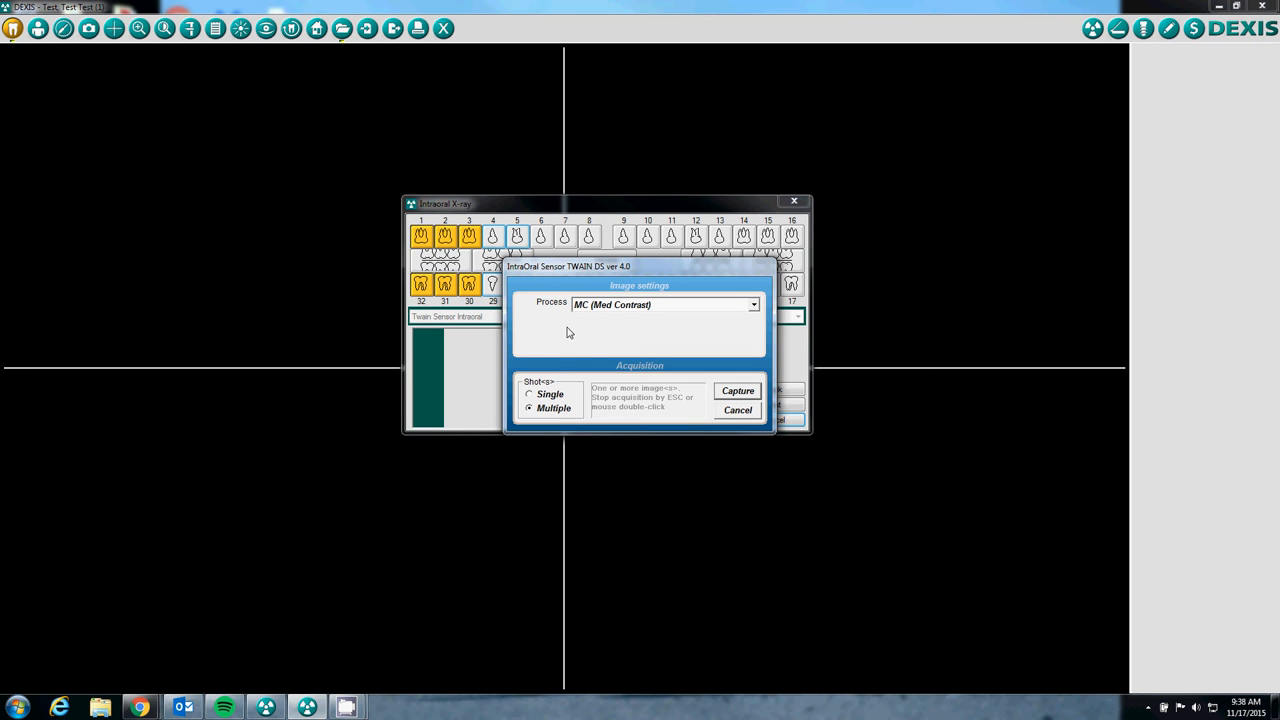
mouse_move(622, 280)
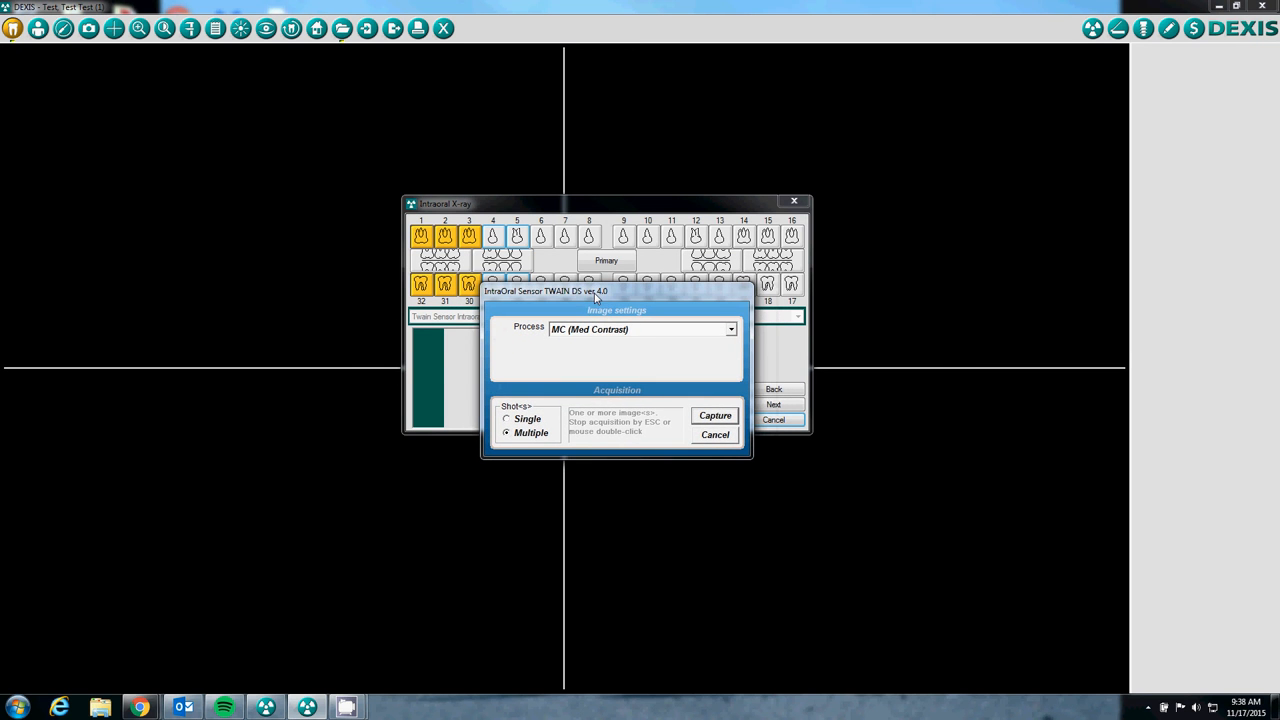
mouse_move(676, 414)
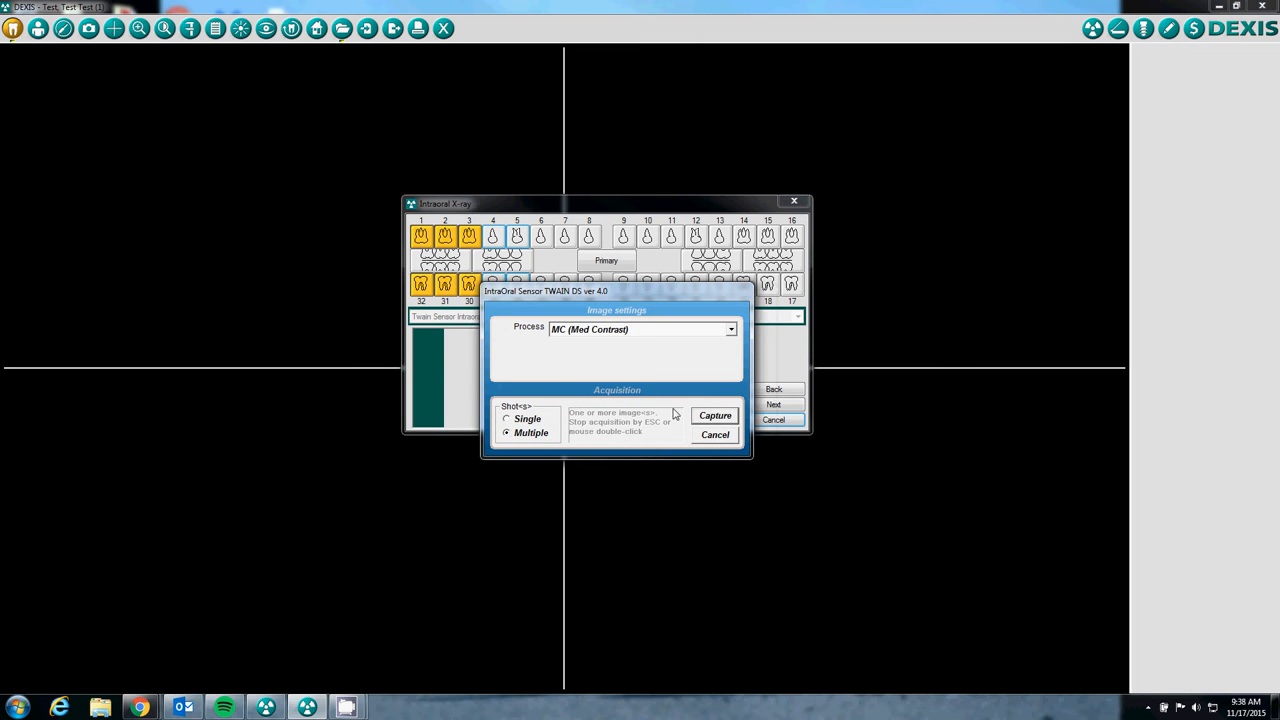
Capture four bitewing exposures of the thumb drive with the Uniray sensor
click(716, 414)
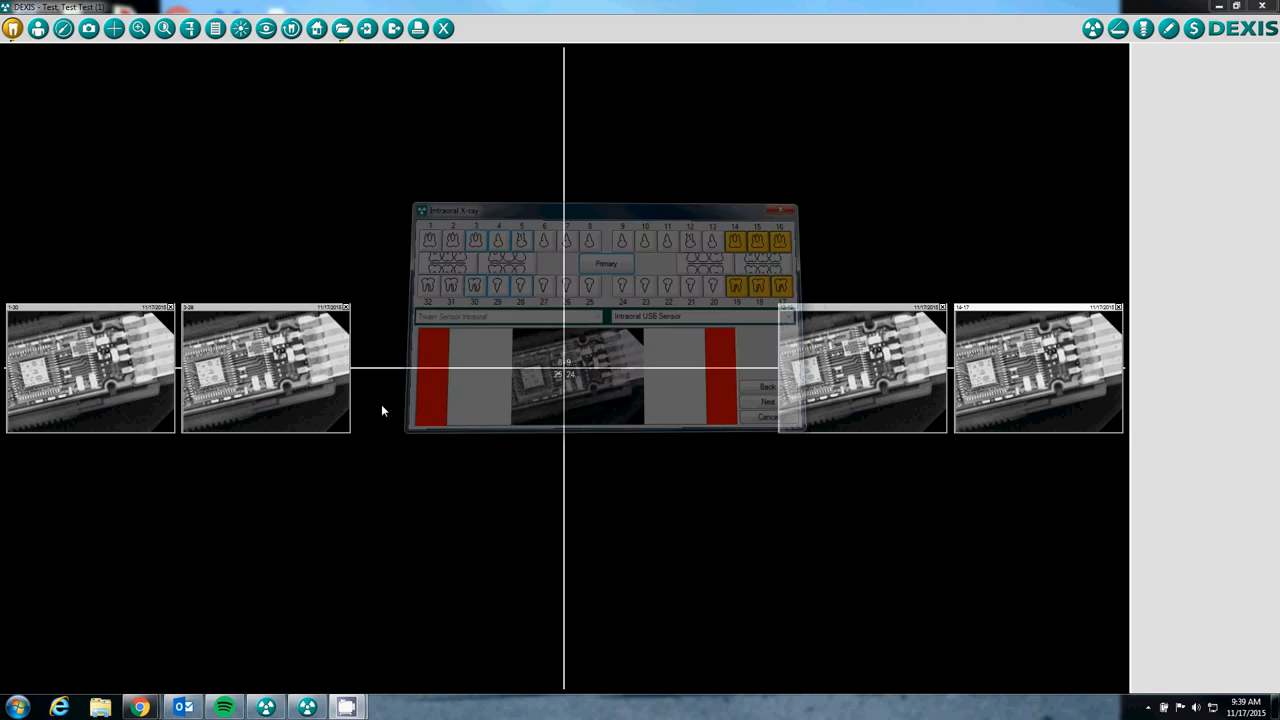
Close the Intraoral X-ray window, leaving four bitewings in the patient view
click(778, 210)
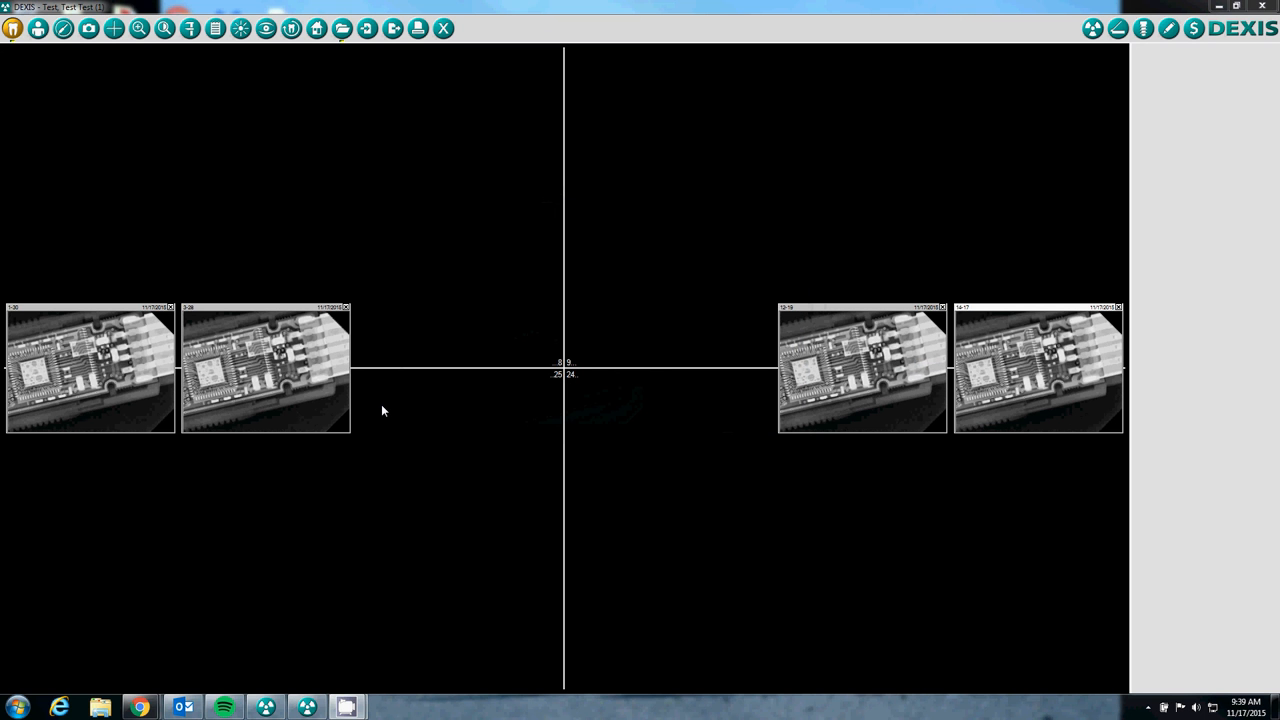
mouse_move(316, 404)
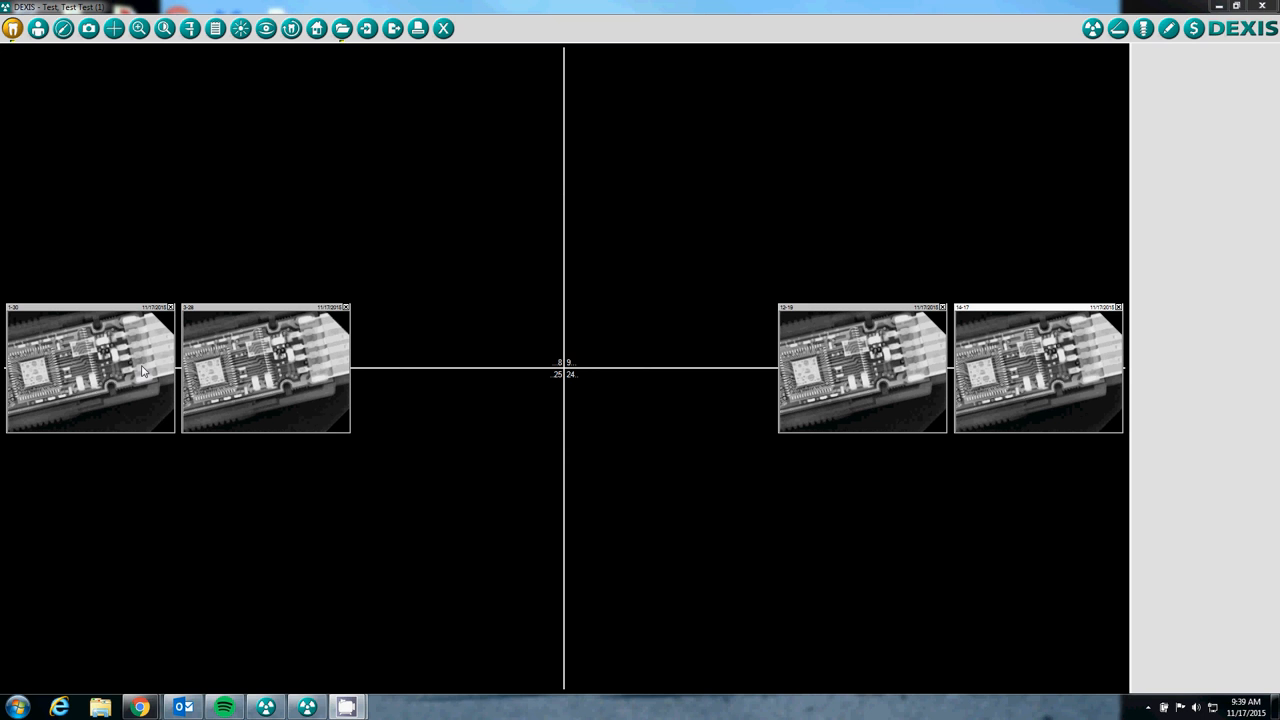
mouse_move(918, 336)
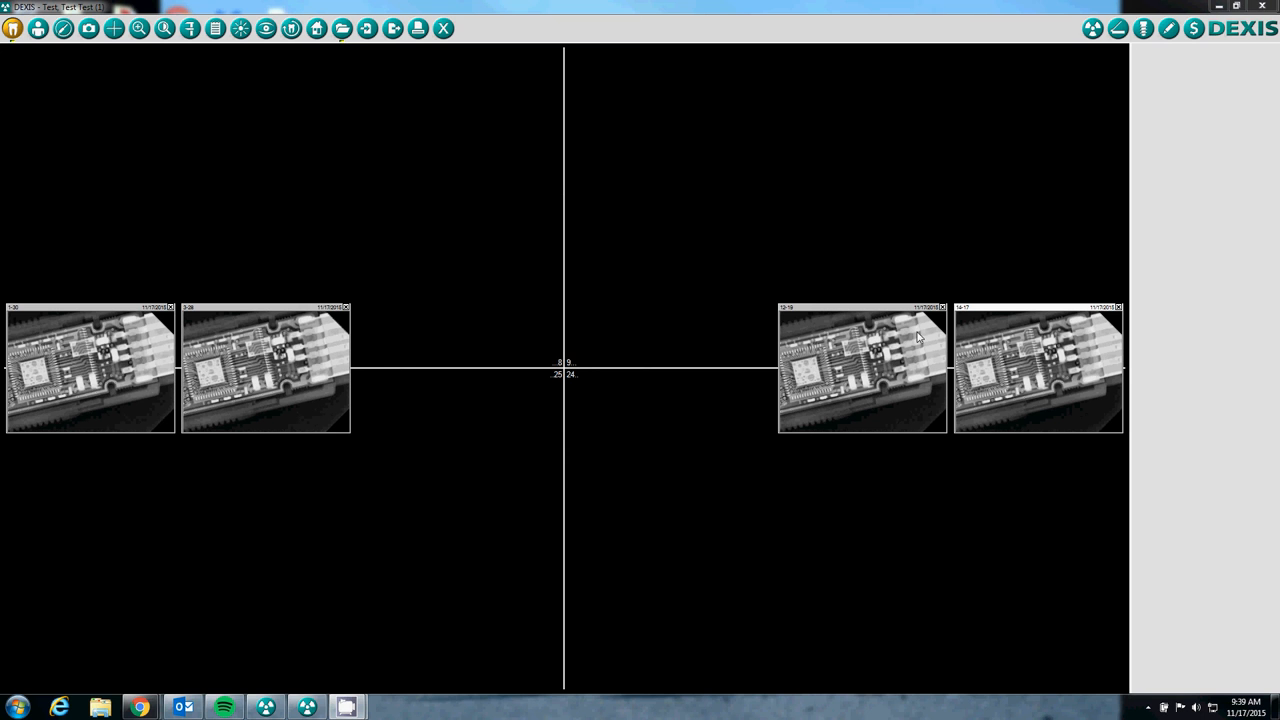
mouse_move(884, 304)
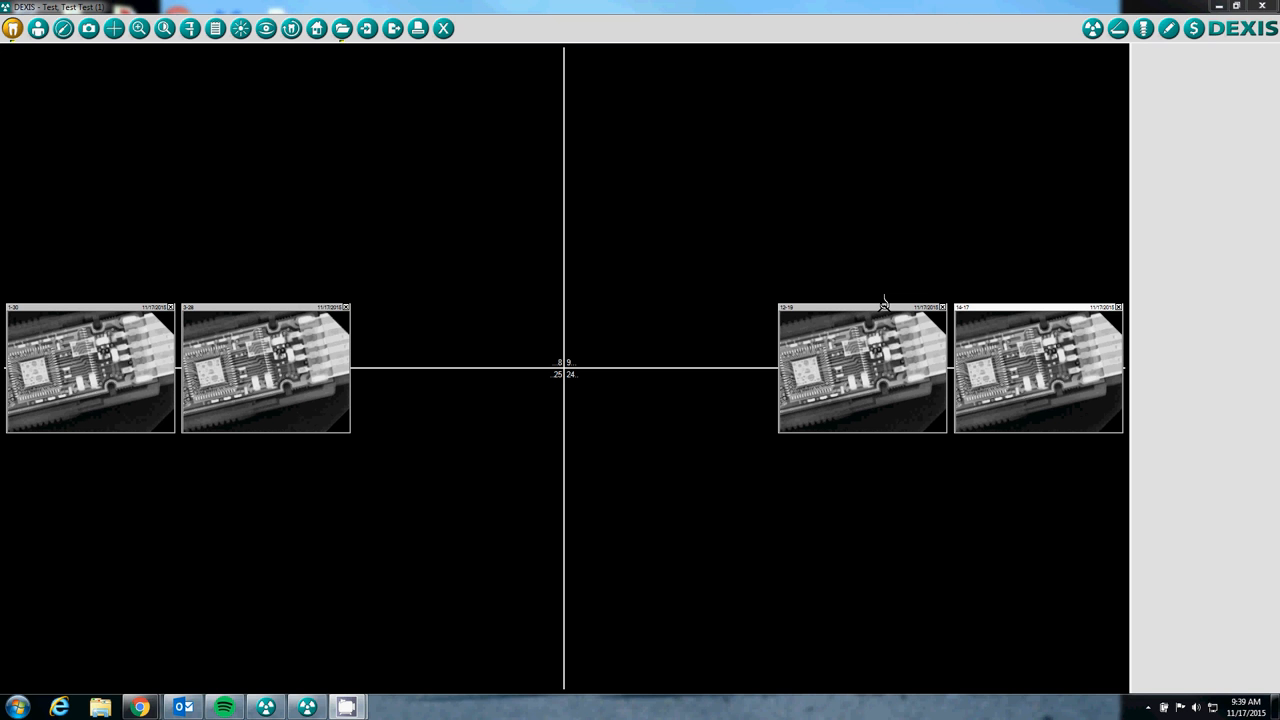
mouse_move(880, 276)
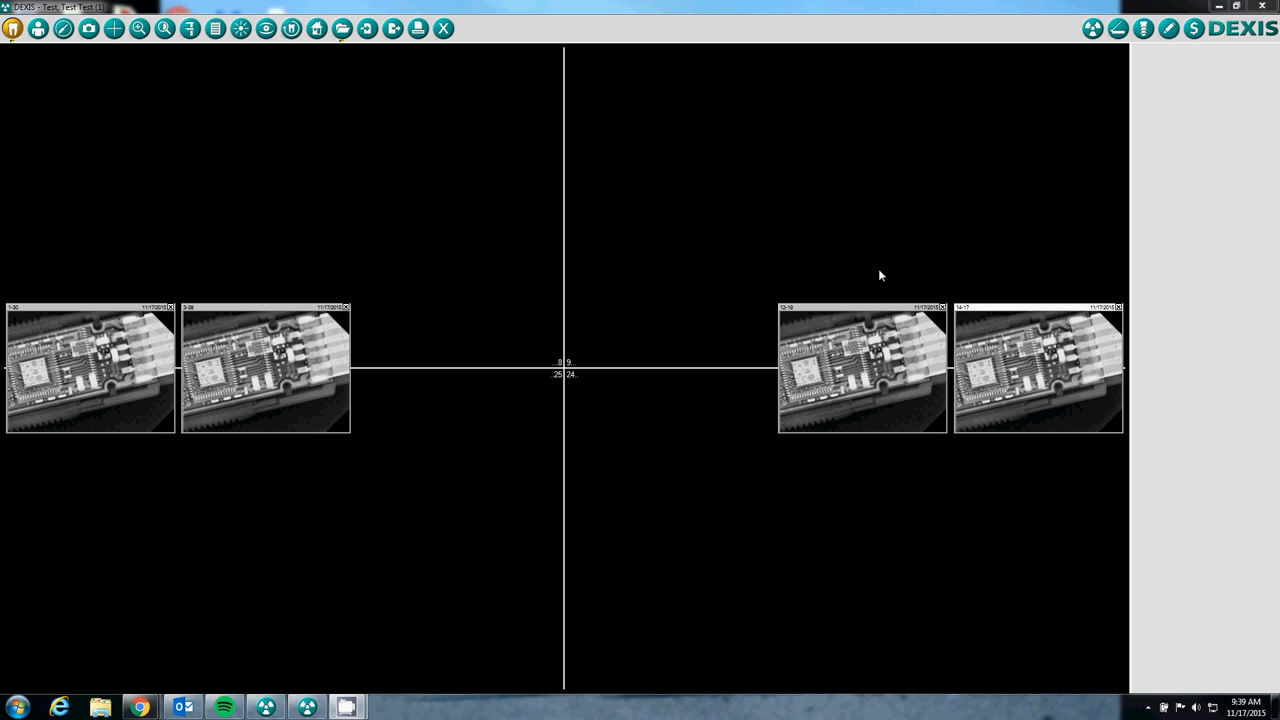
mouse_move(864, 308)
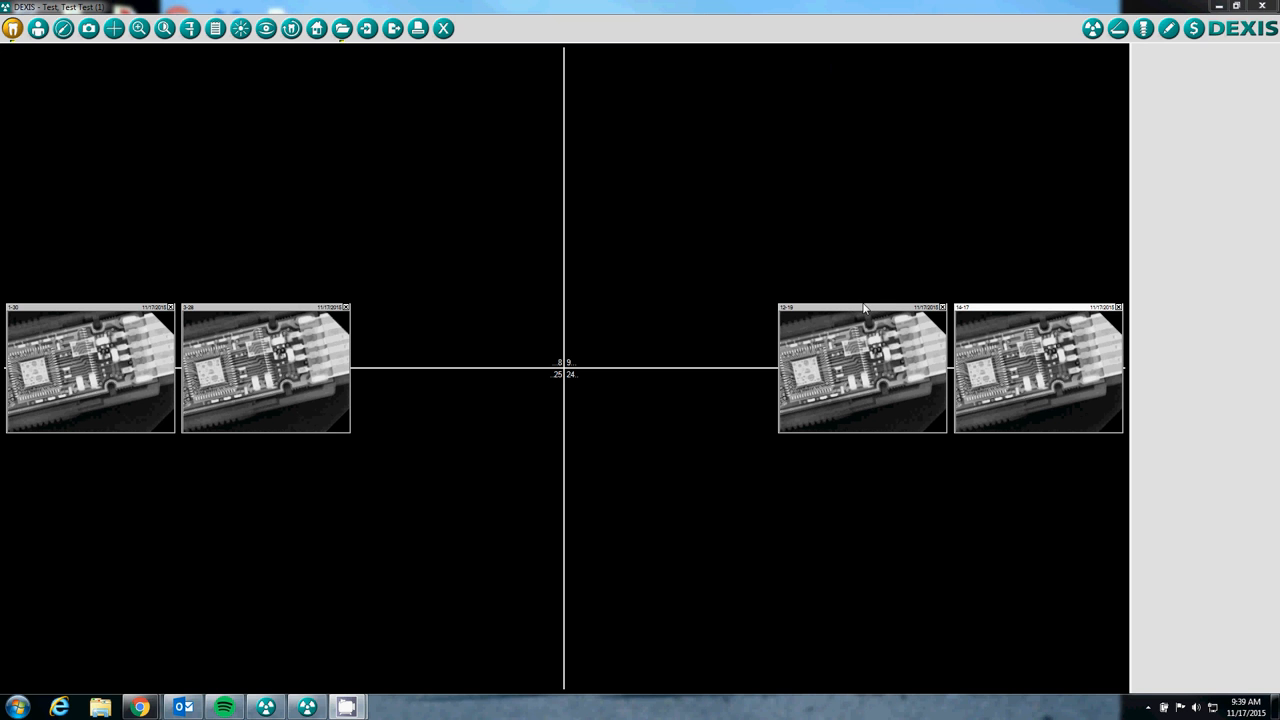